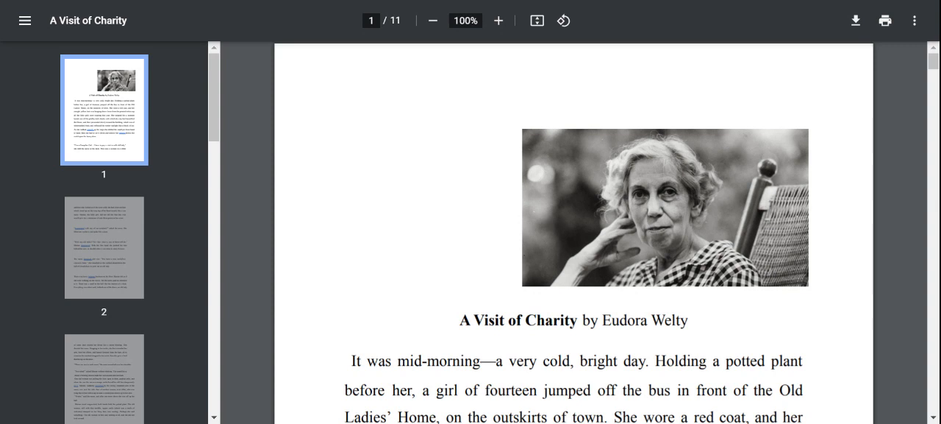
scroll("down", 3)
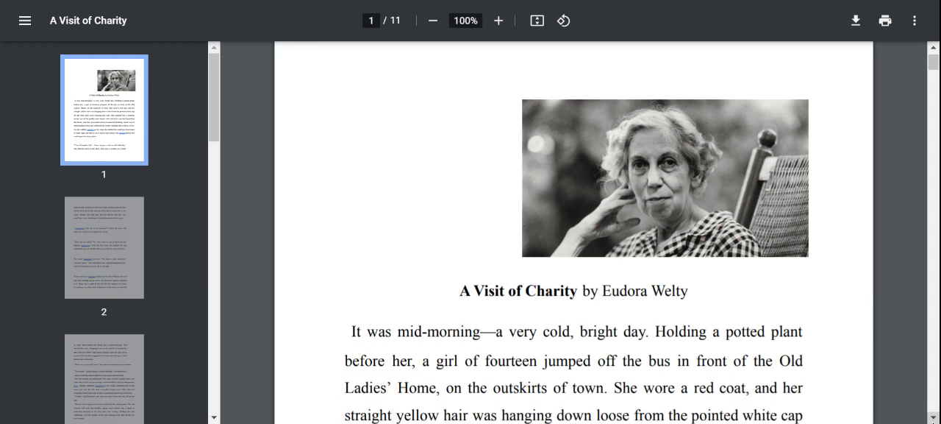
scroll("down", 3)
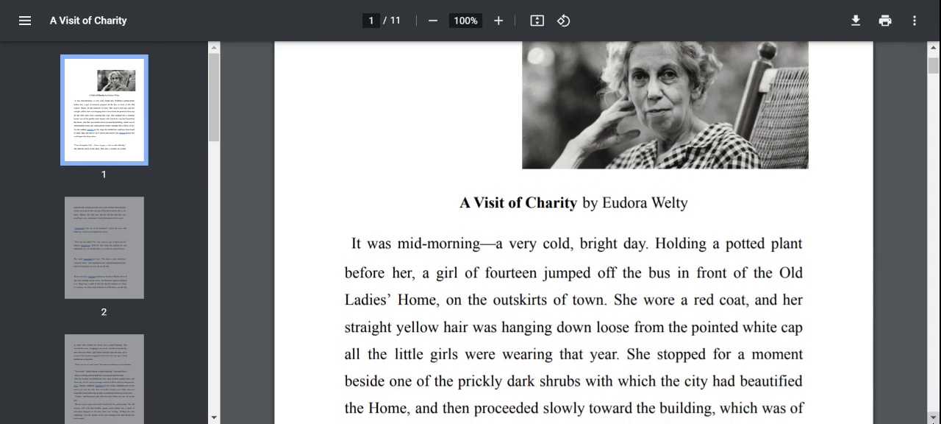
scroll("down", 3)
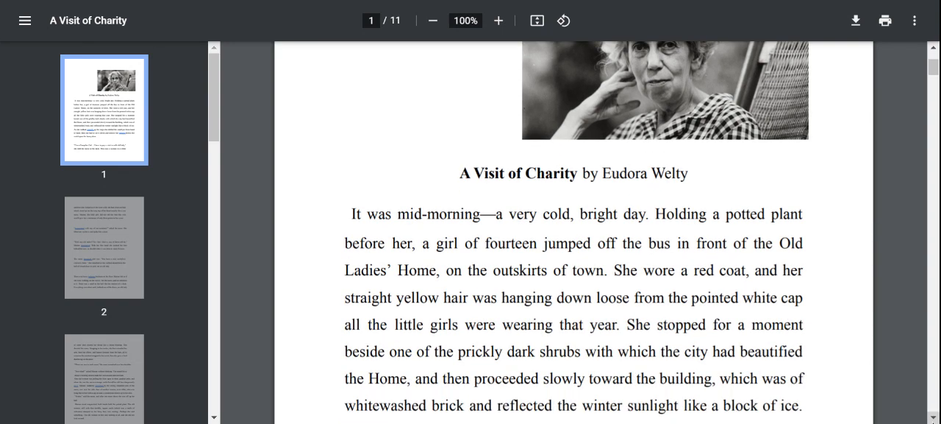
scroll("down", 3)
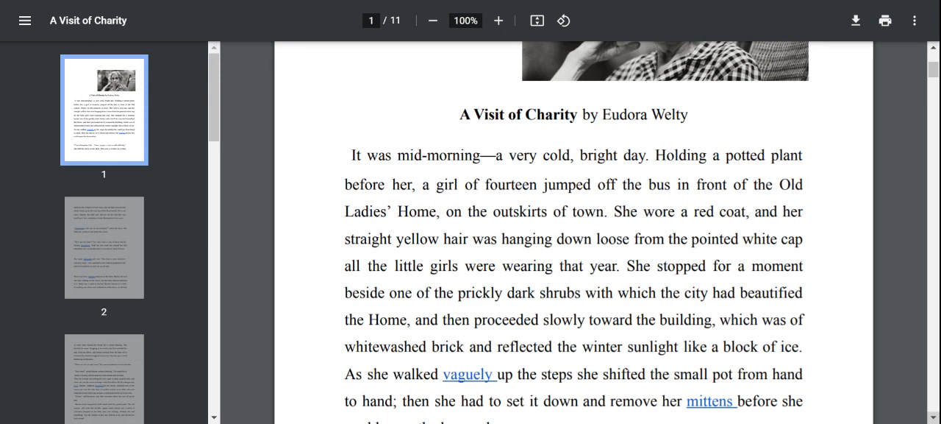
scroll("down", 3)
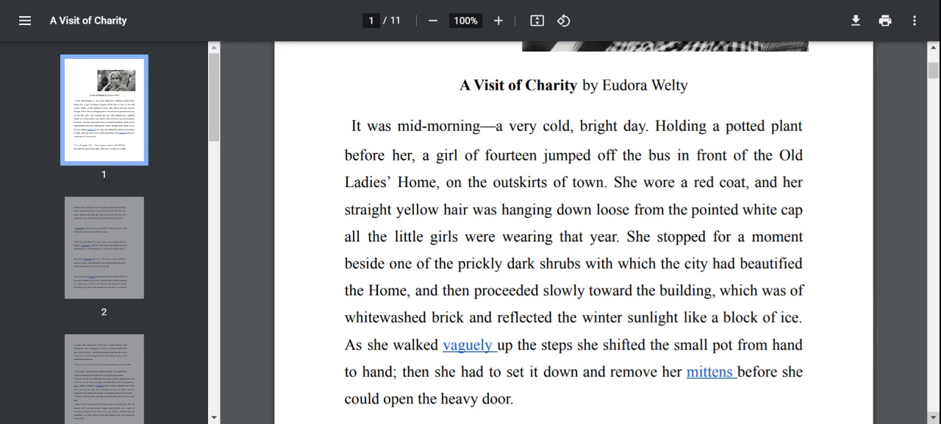
scroll("down", 3)
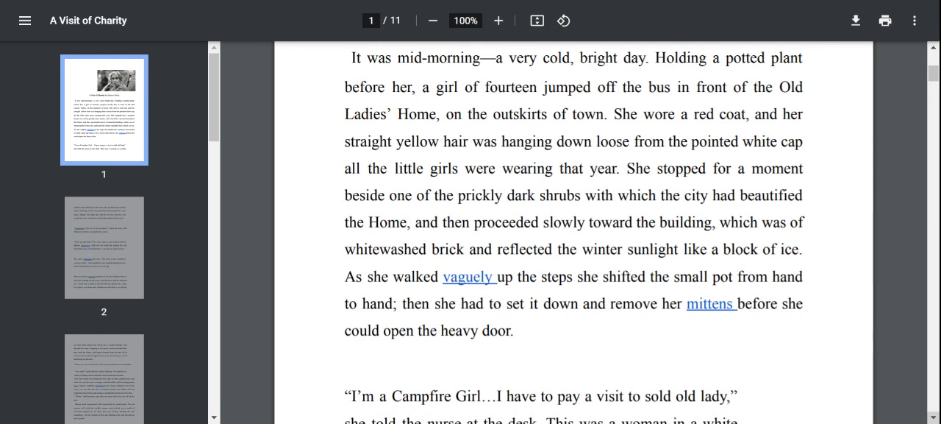
scroll("down", 3)
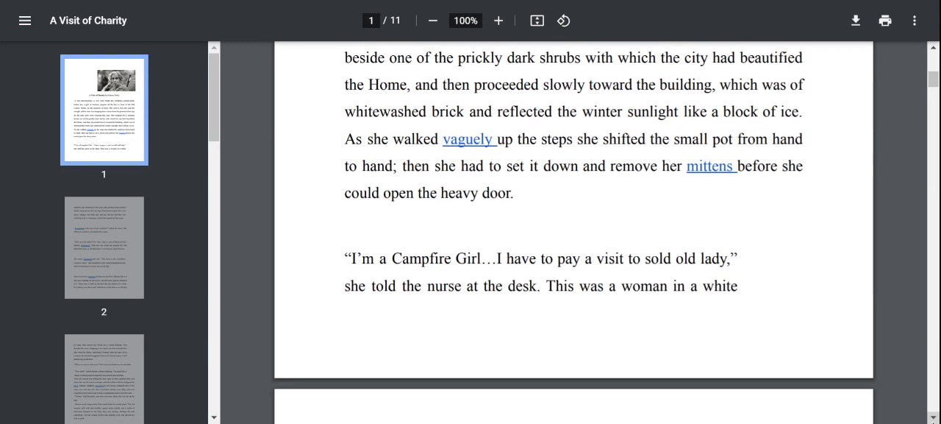
scroll("down", 3)
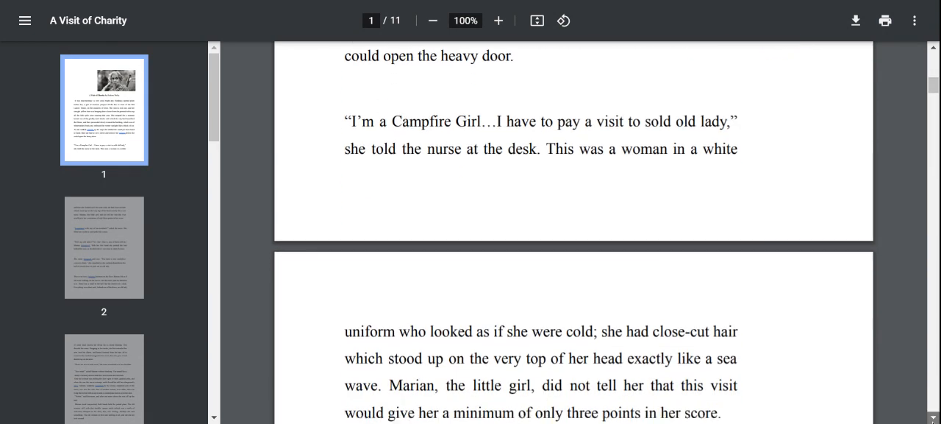
scroll("down", 3)
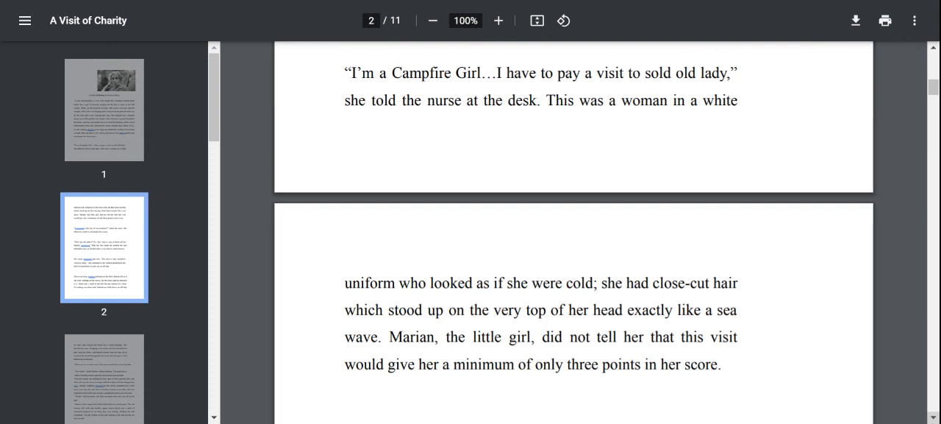
scroll("down", 3)
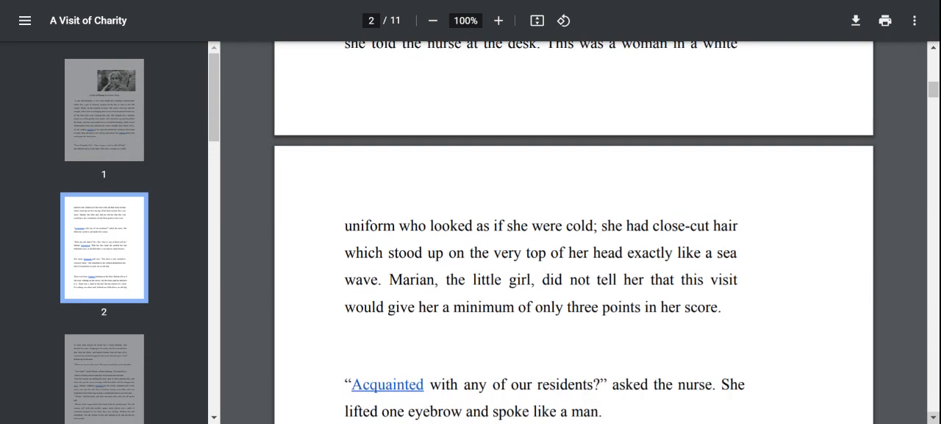
scroll("down", 3)
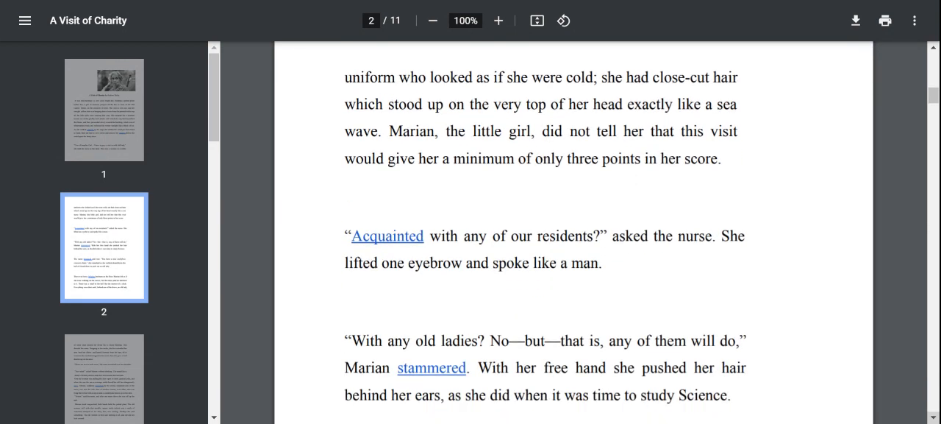
scroll("down", 3)
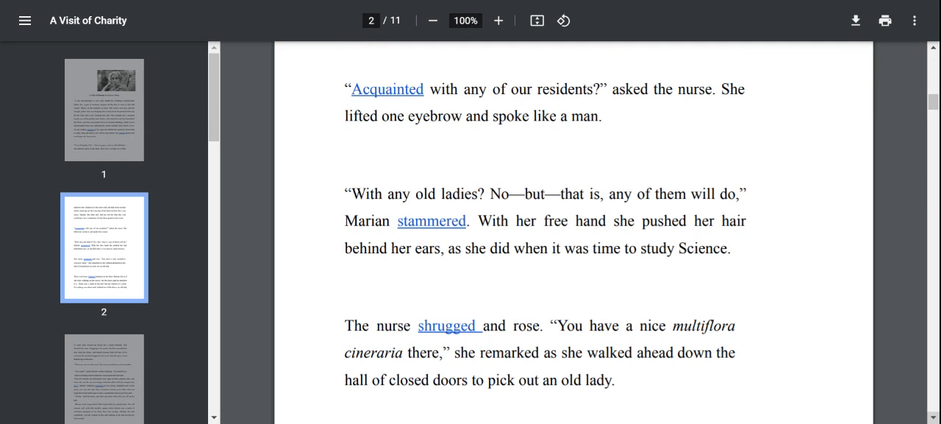
scroll("down", 3)
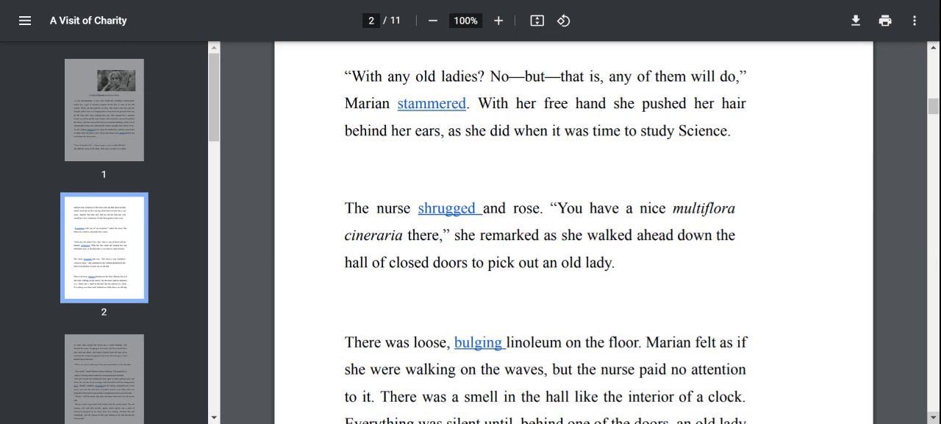
scroll("down", 3)
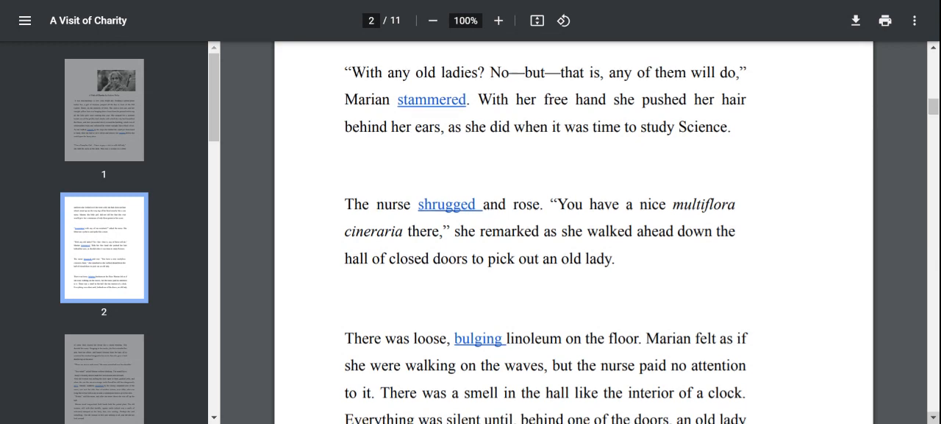
scroll("down", 3)
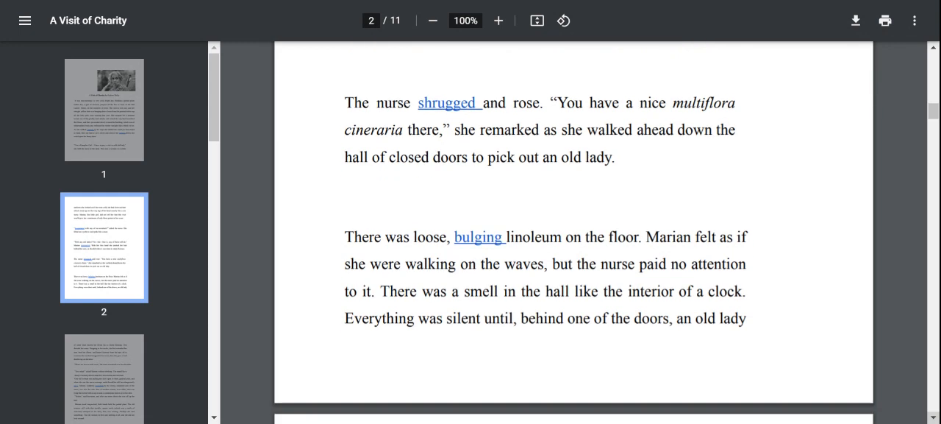
scroll("down", 3)
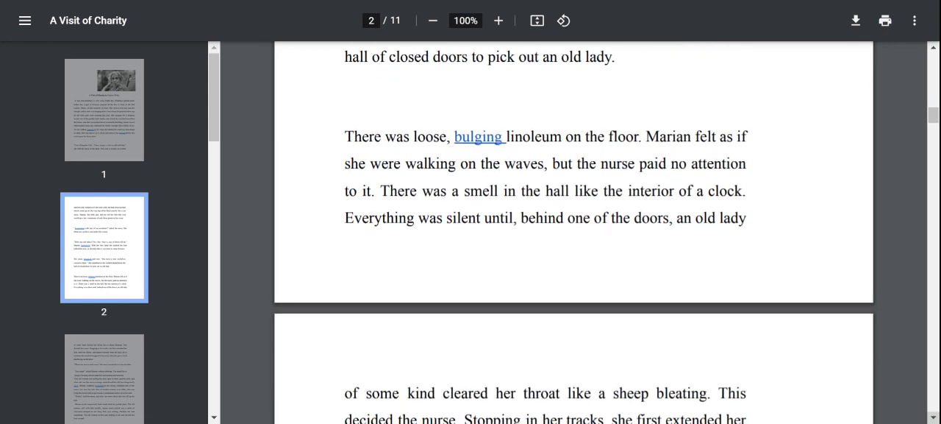
scroll("down", 3)
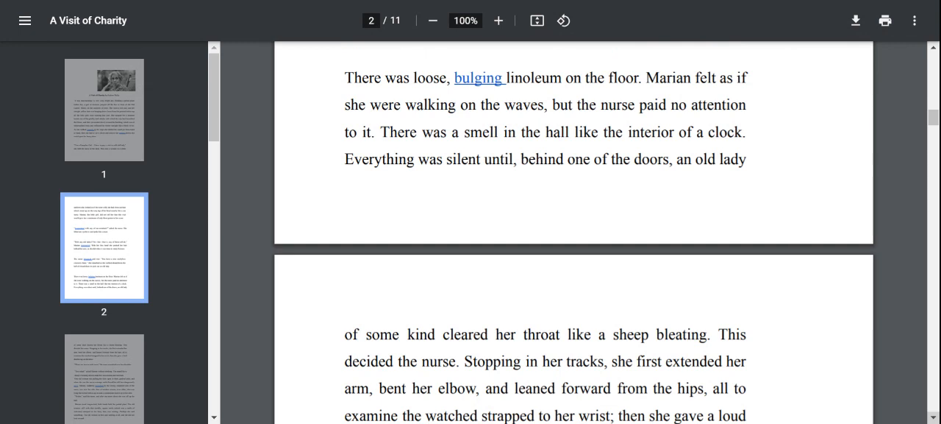
scroll("down", 3)
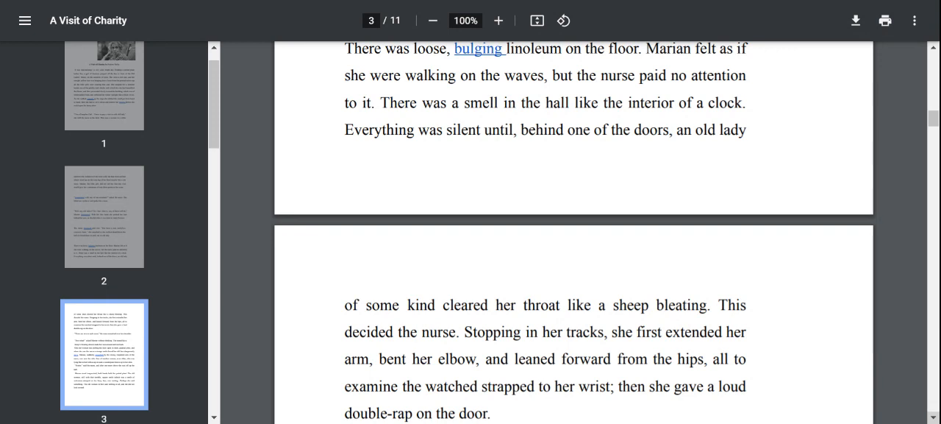
scroll("down", 3)
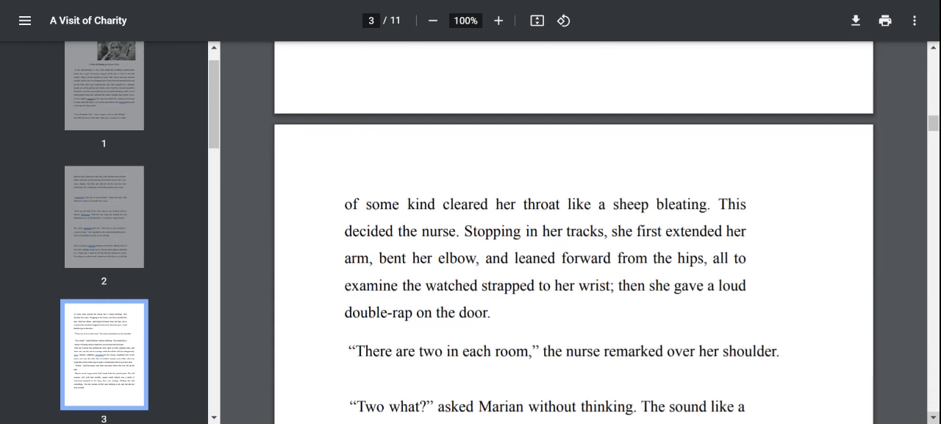
scroll("down", 3)
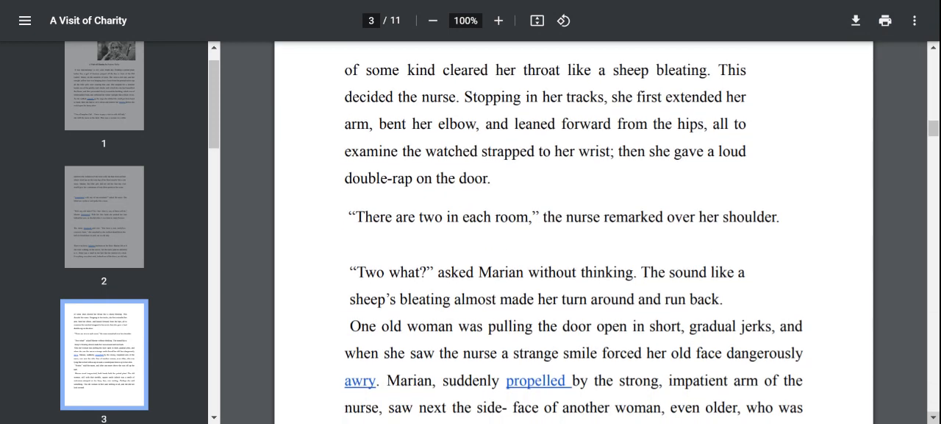
scroll("down", 3)
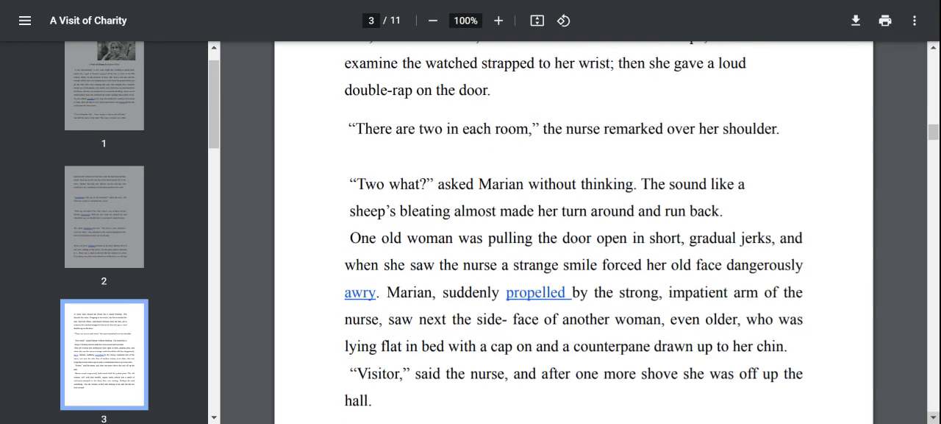
scroll("down", 3)
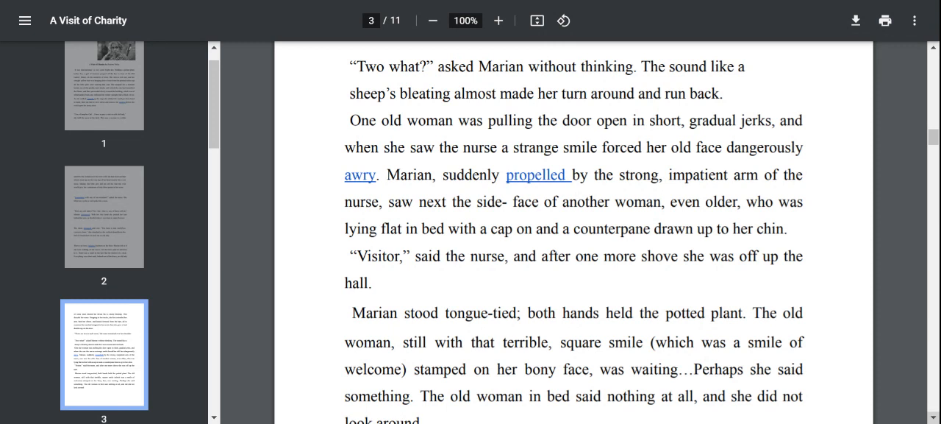
scroll("down", 3)
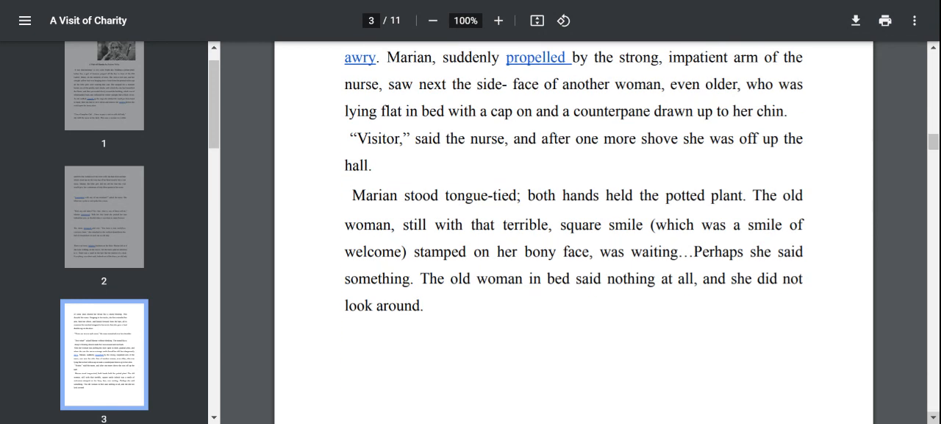
scroll("down", 3)
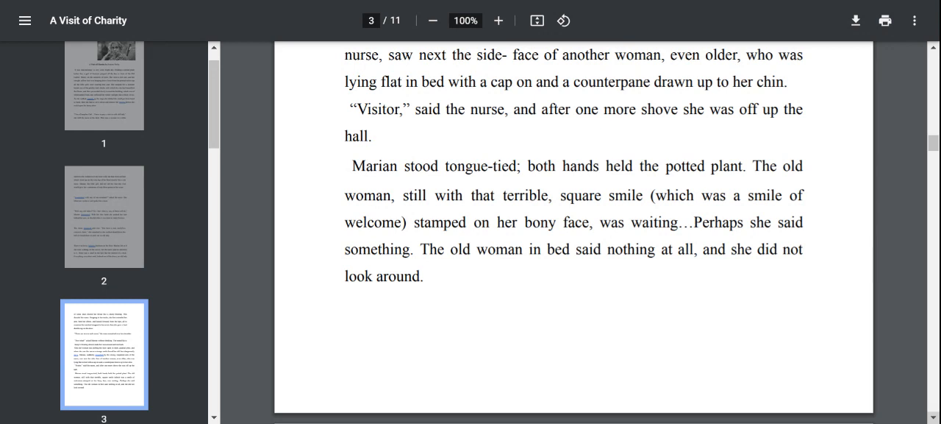
scroll("down", 3)
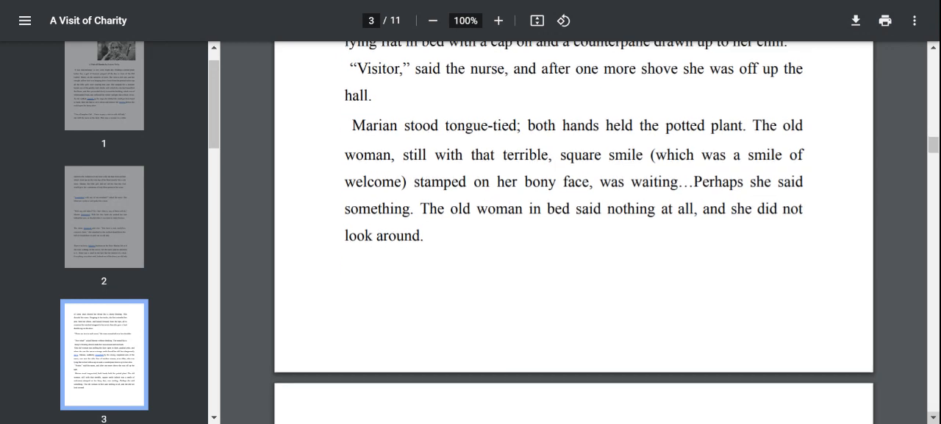
scroll("down", 3)
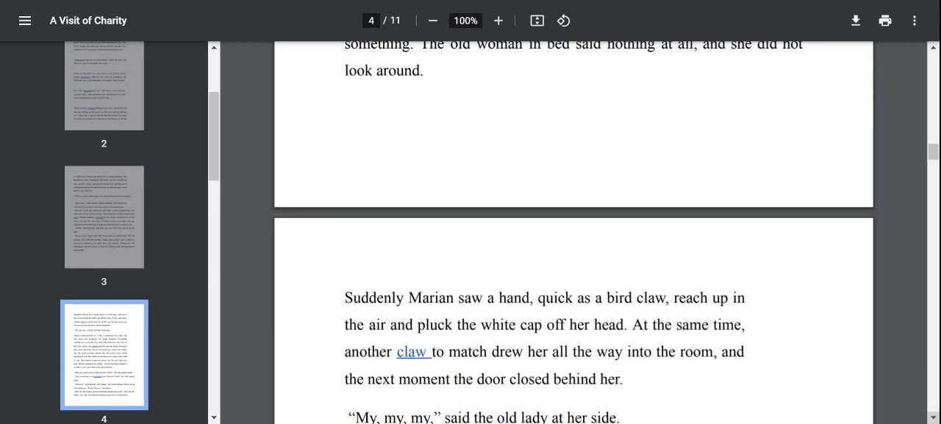
scroll("down", 3)
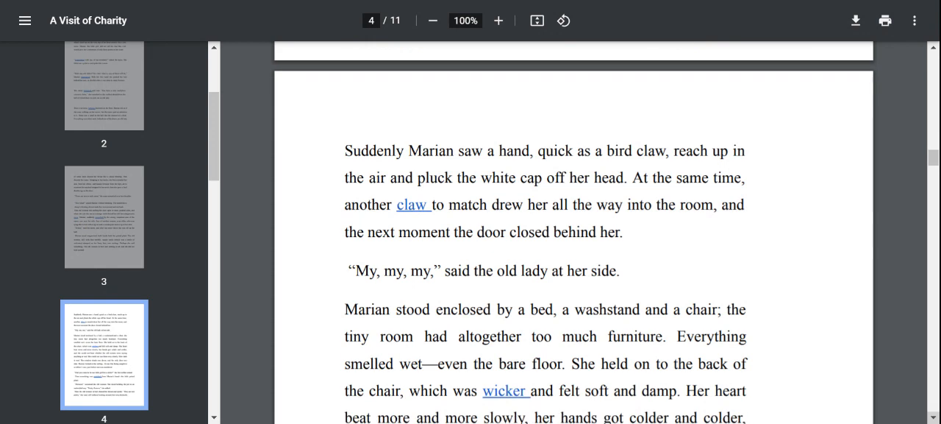
scroll("down", 3)
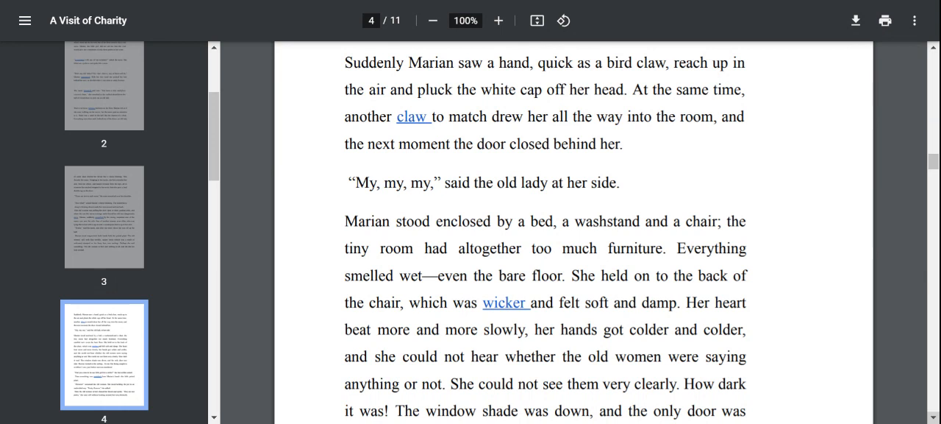
scroll("down", 3)
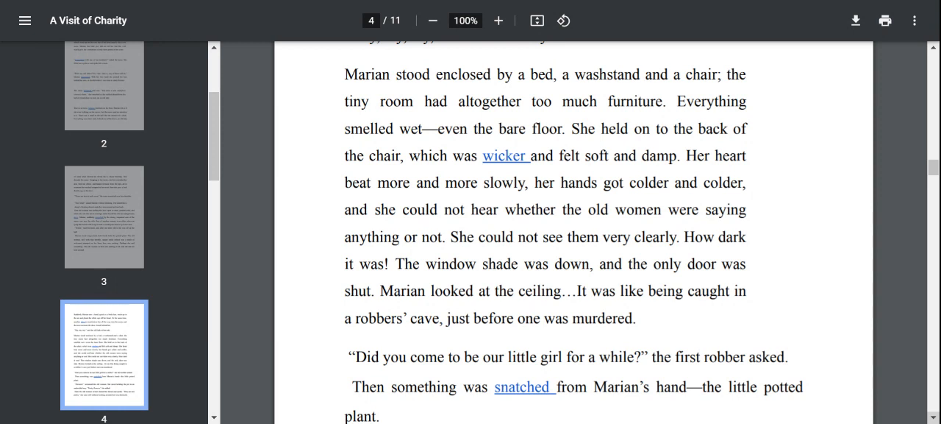
scroll("down", 3)
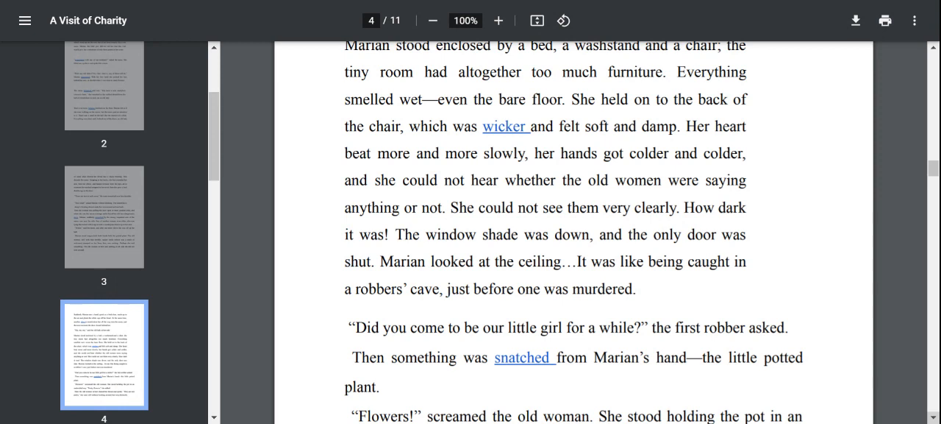
scroll("down", 3)
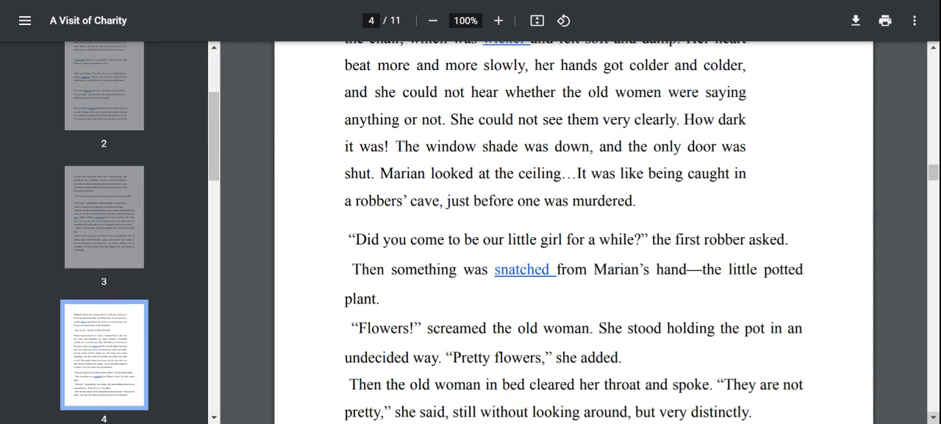
scroll("down", 3)
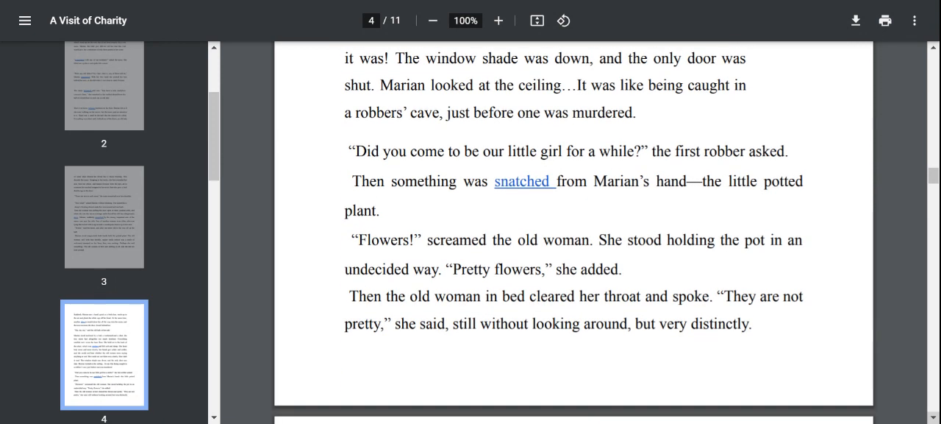
scroll("down", 3)
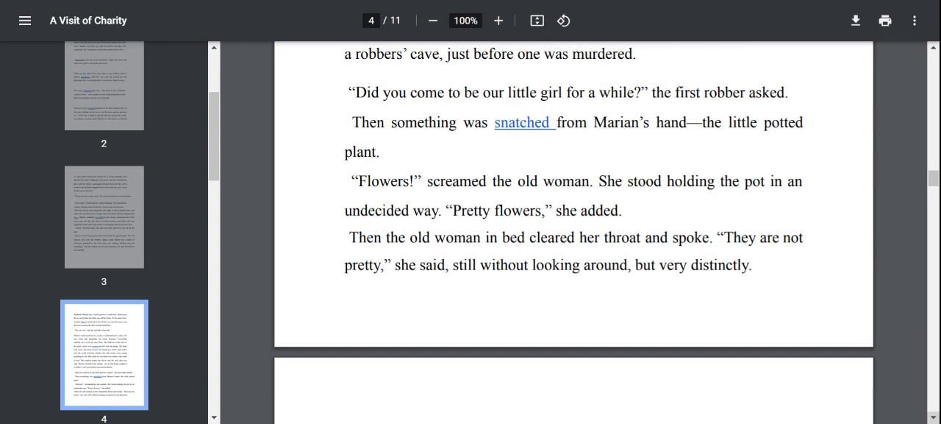
scroll("down", 3)
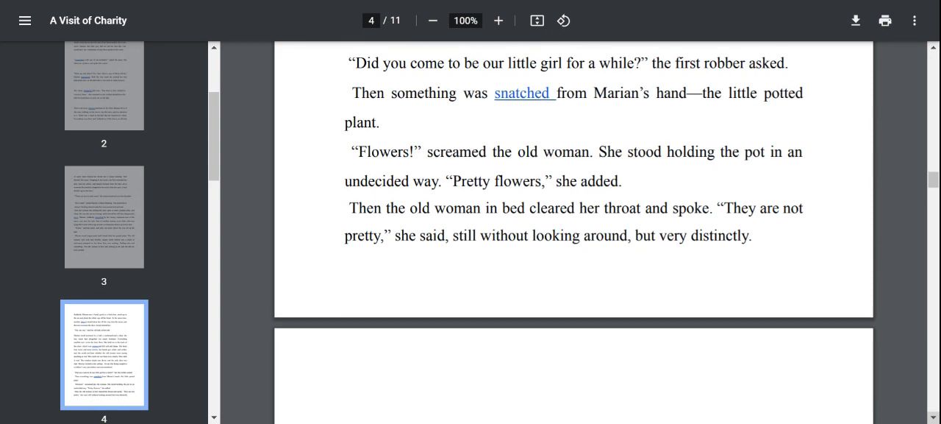
scroll("down", 3)
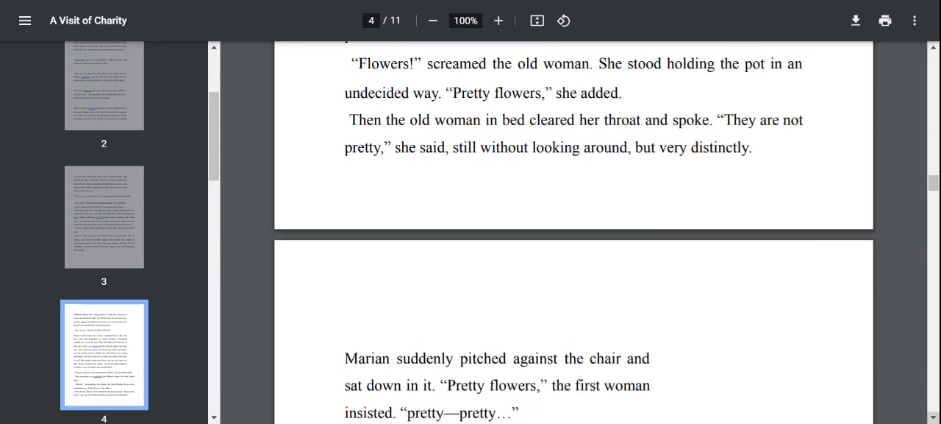
scroll("down", 3)
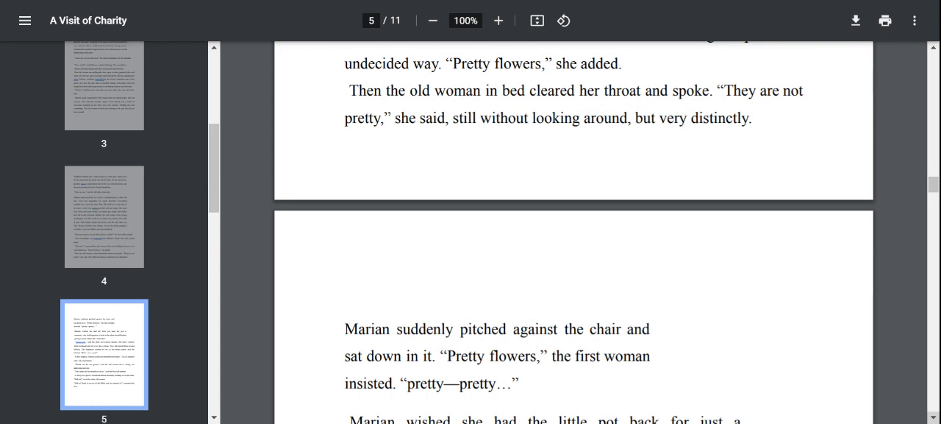
scroll("down", 3)
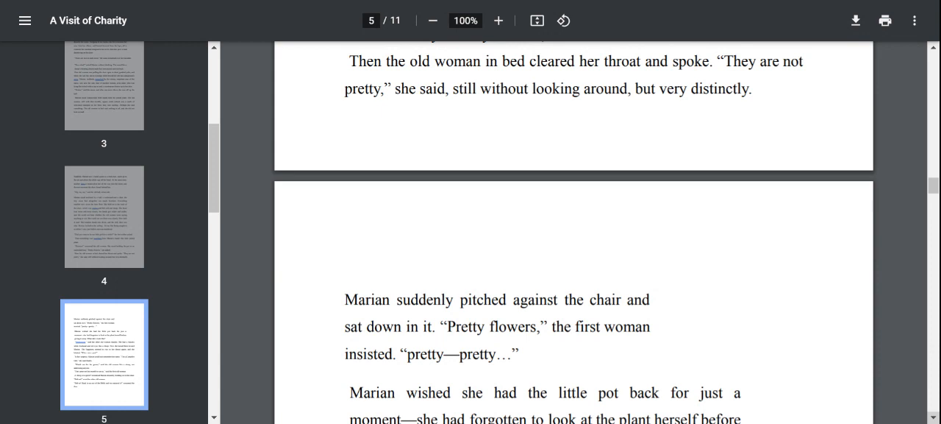
scroll("down", 3)
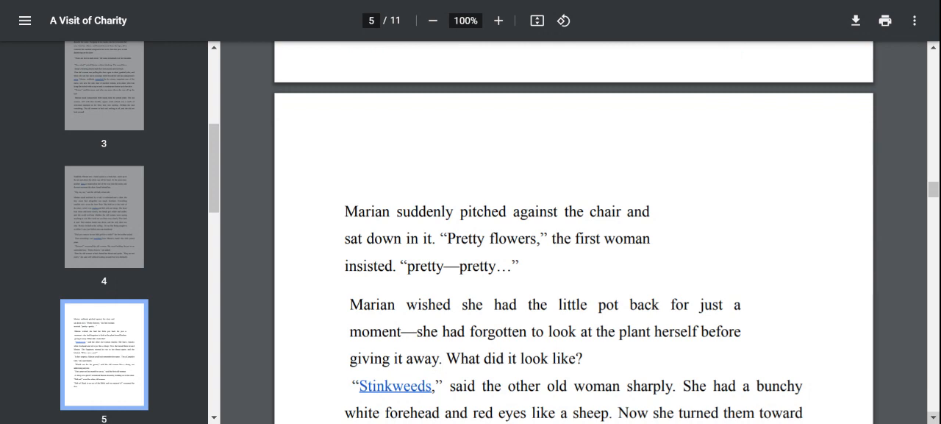
scroll("down", 3)
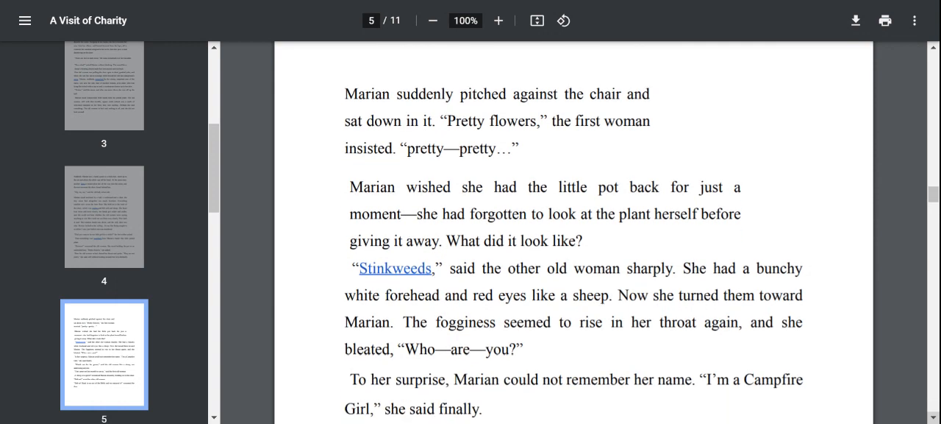
scroll("down", 3)
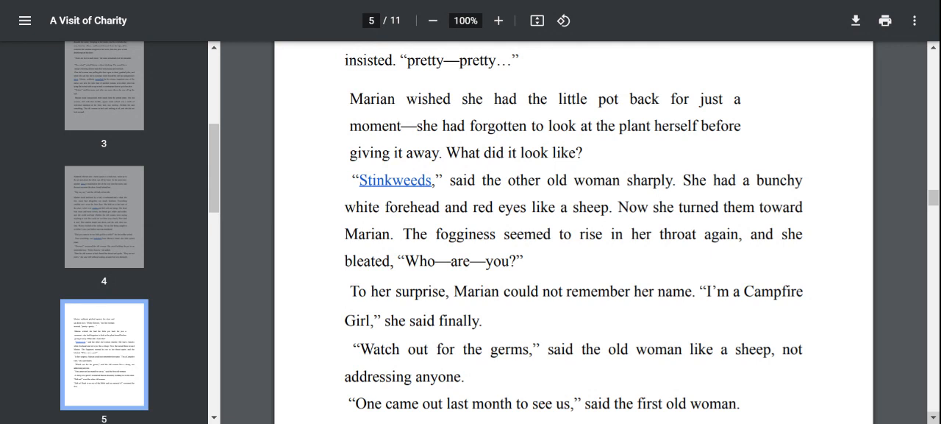
scroll("down", 3)
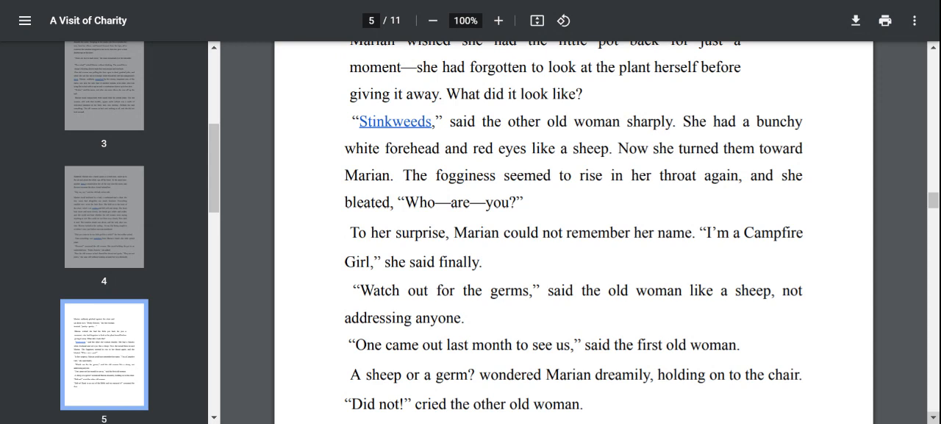
scroll("down", 3)
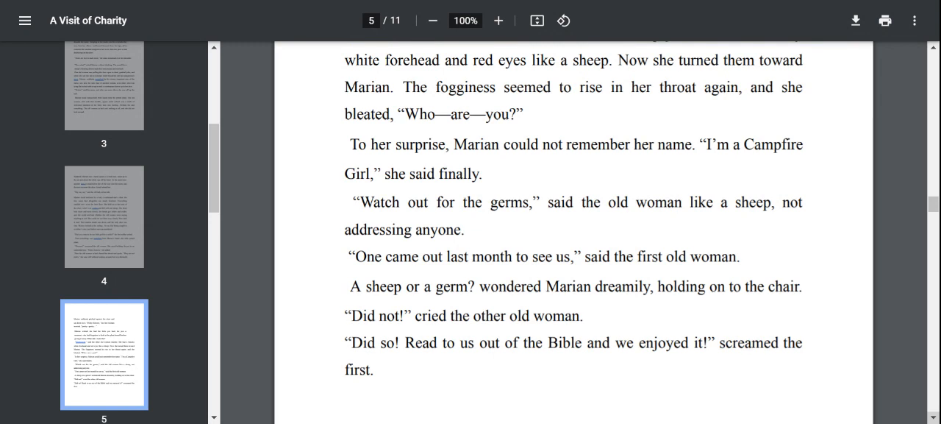
scroll("down", 3)
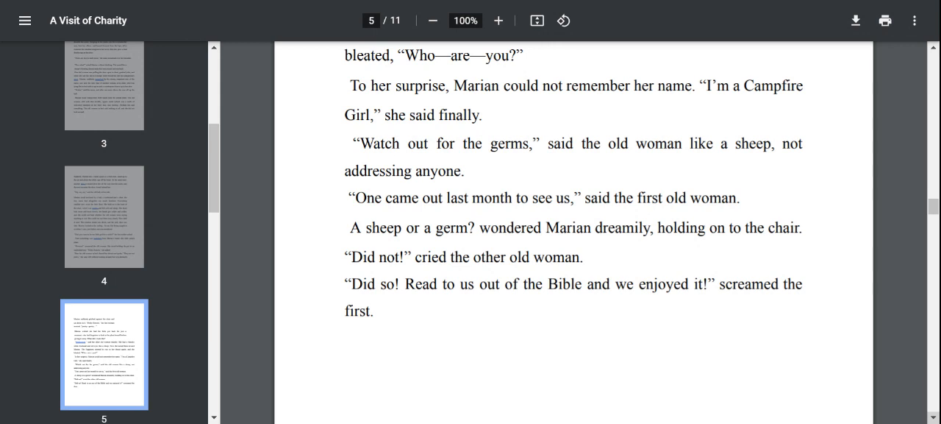
scroll("down", 3)
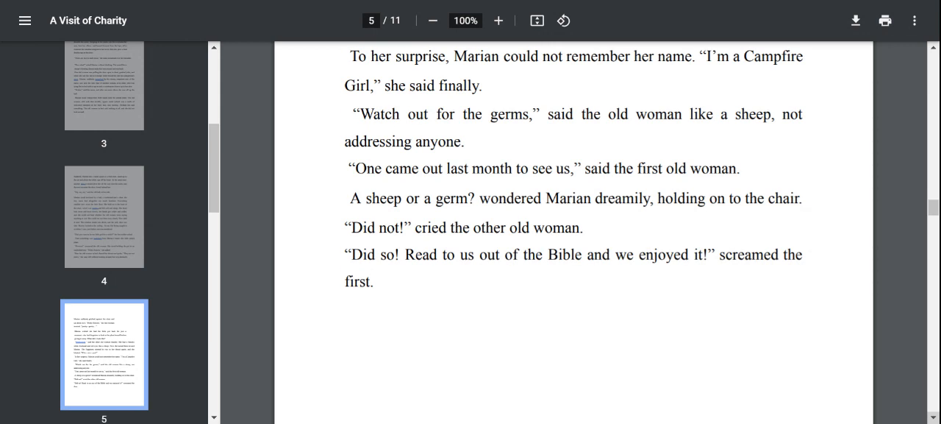
scroll("down", 3)
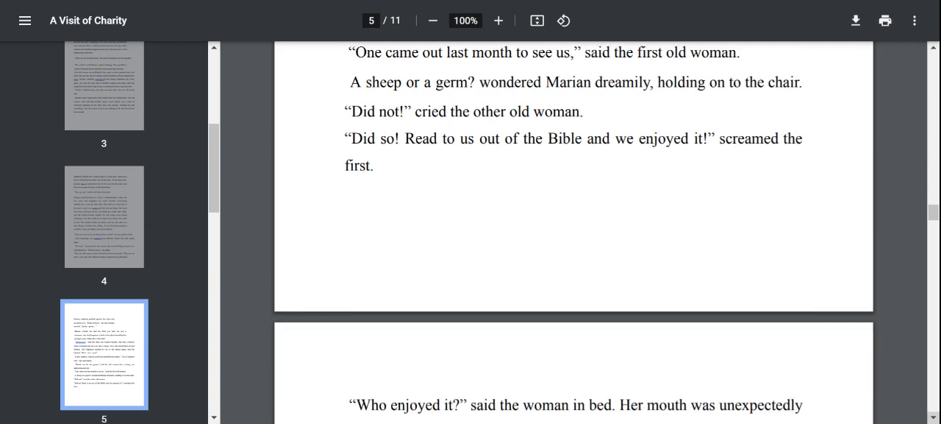
scroll("down", 3)
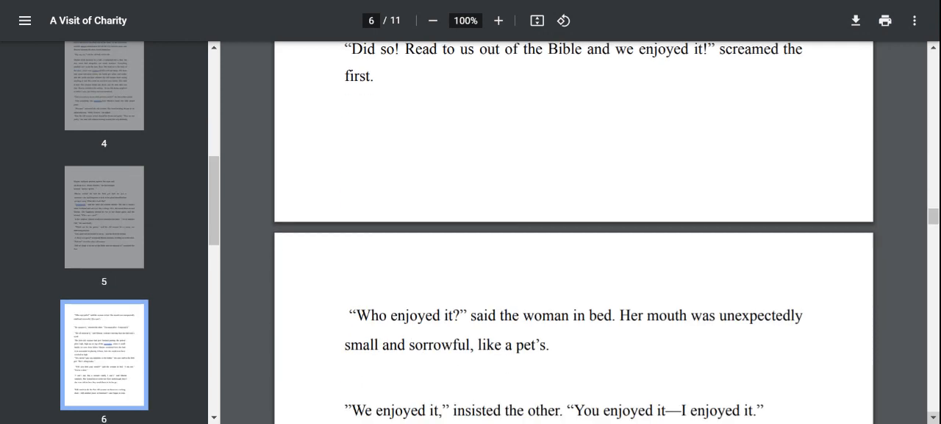
scroll("down", 3)
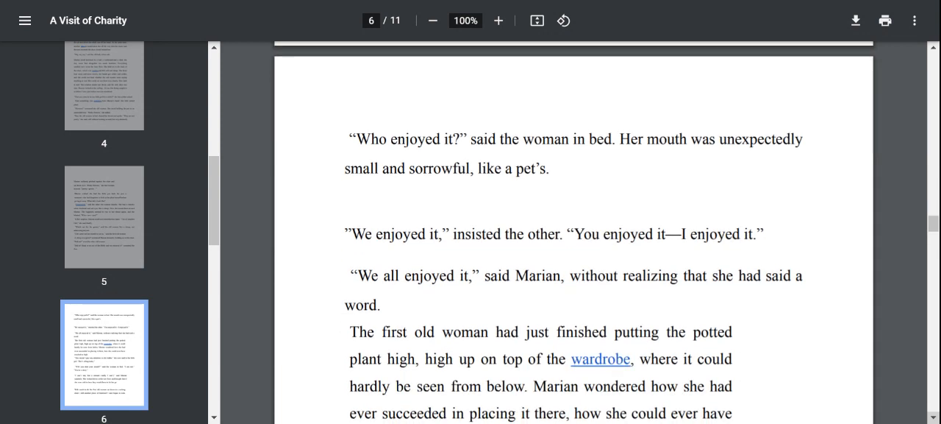
scroll("down", 3)
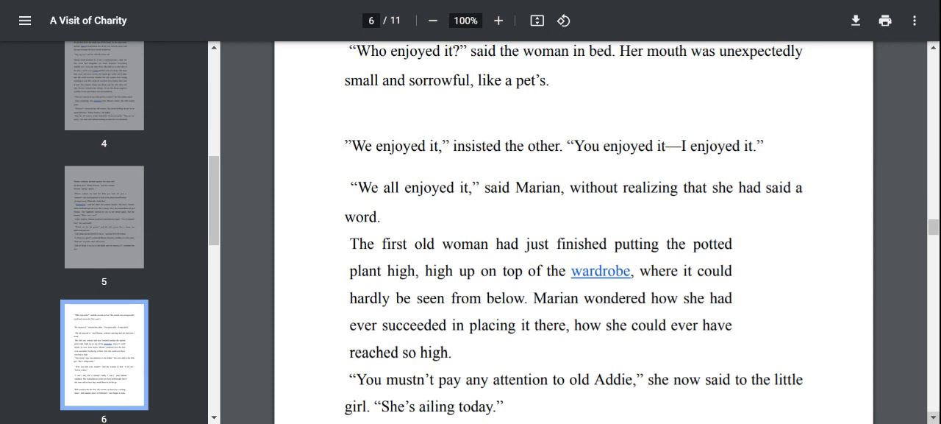
scroll("down", 3)
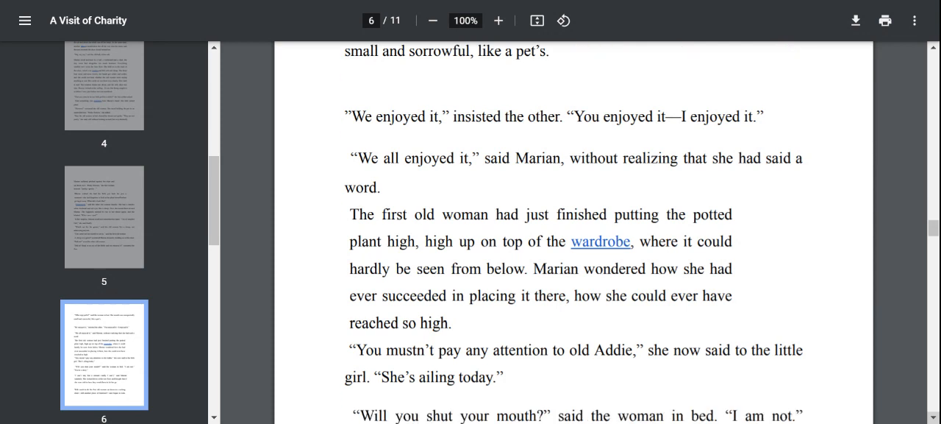
scroll("down", 3)
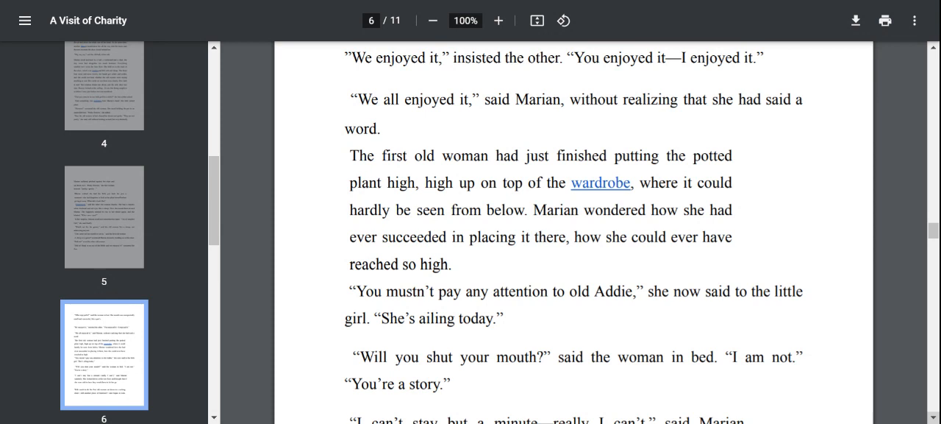
scroll("down", 3)
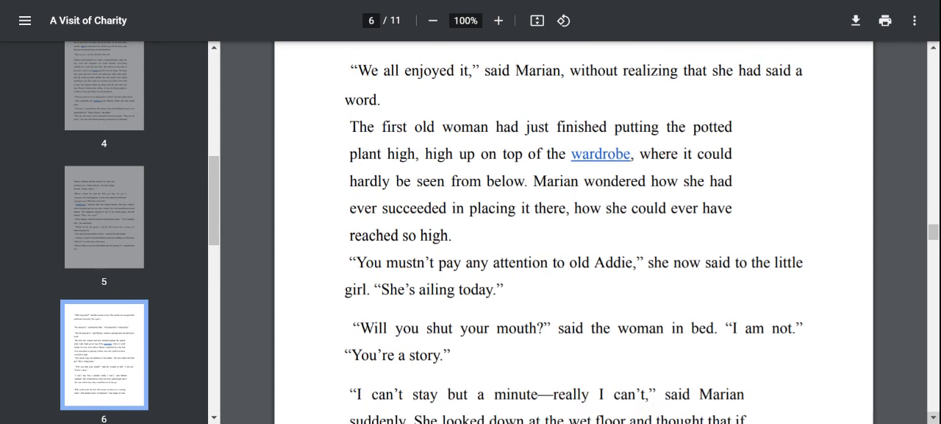
scroll("down", 3)
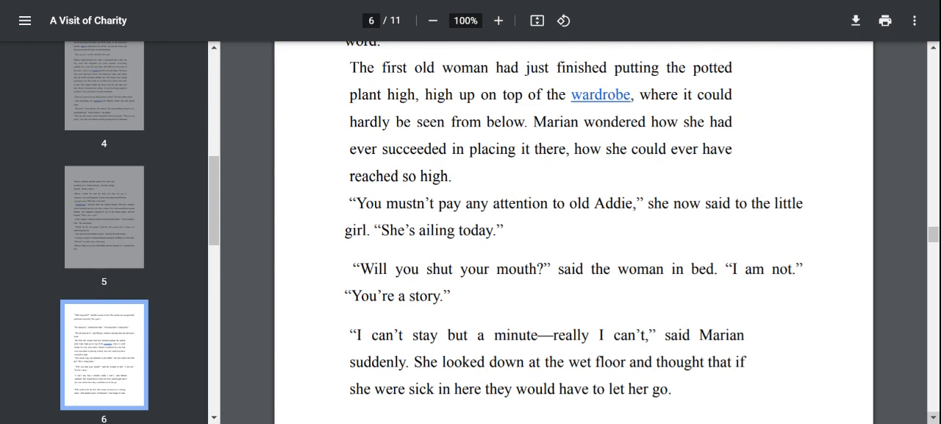
scroll("down", 3)
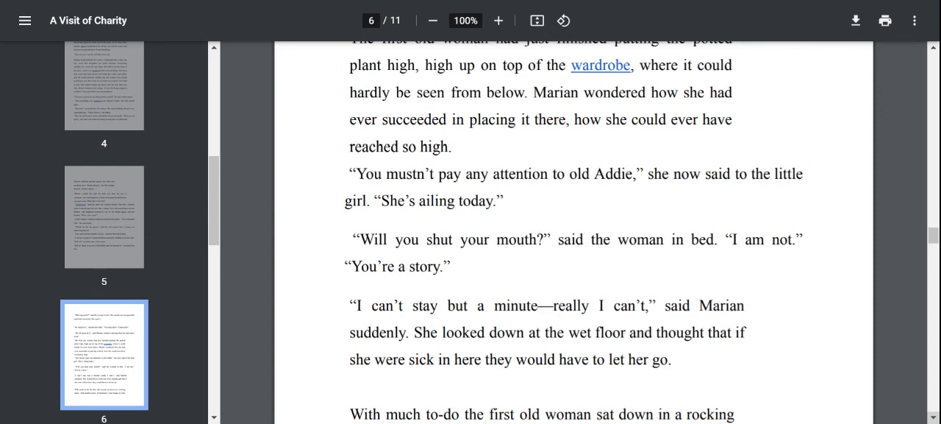
scroll("down", 3)
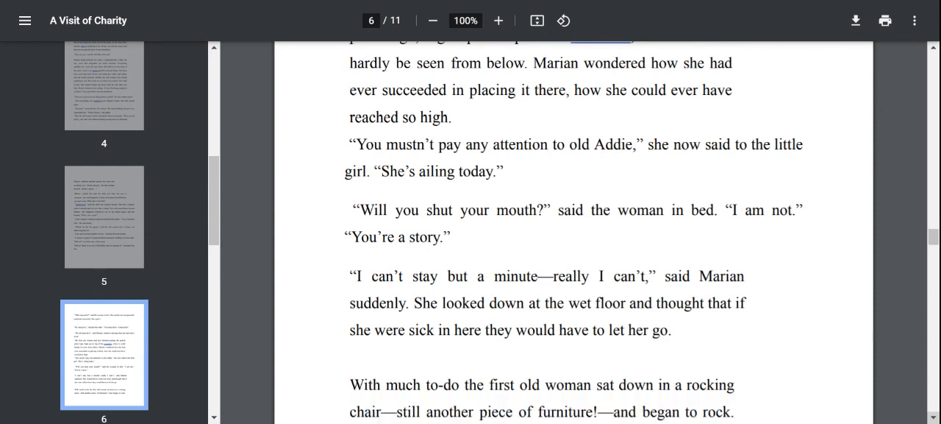
scroll("down", 3)
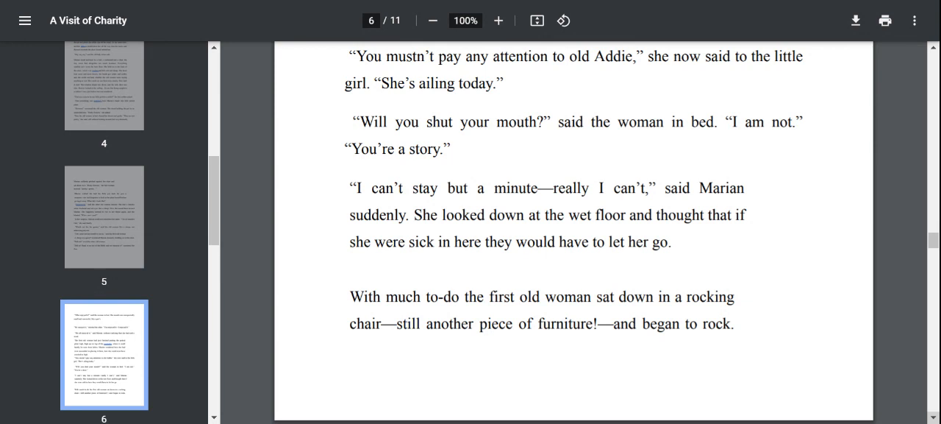
scroll("down", 3)
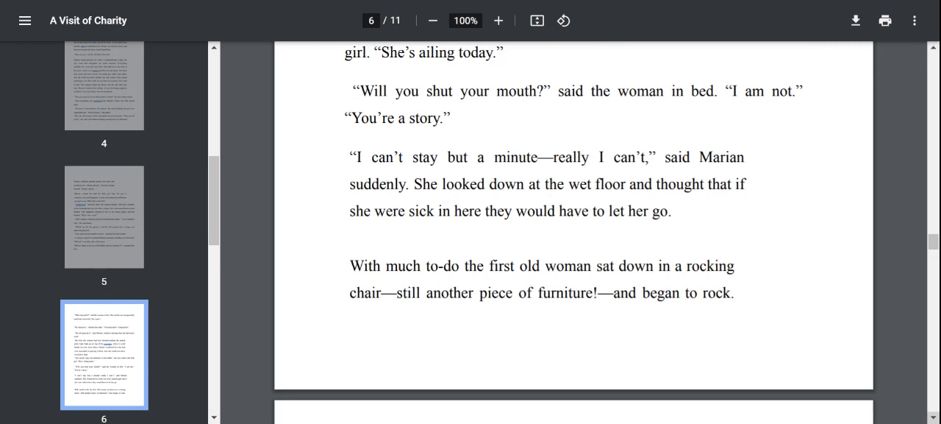
scroll("down", 3)
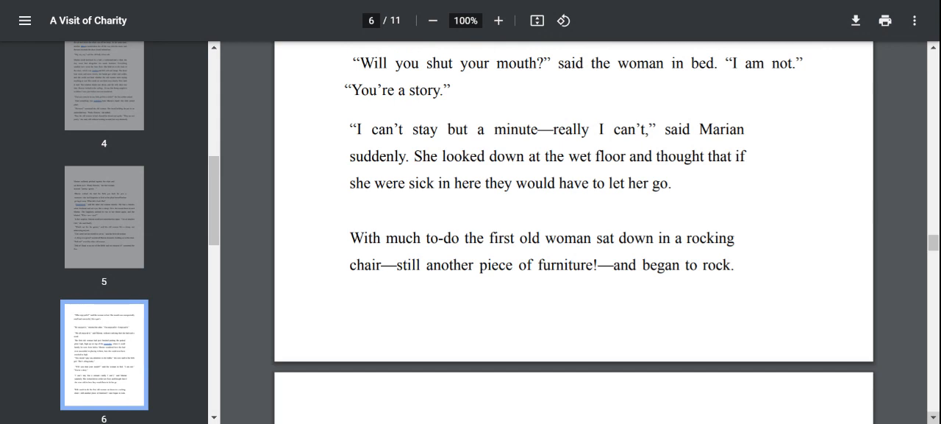
scroll("down", 3)
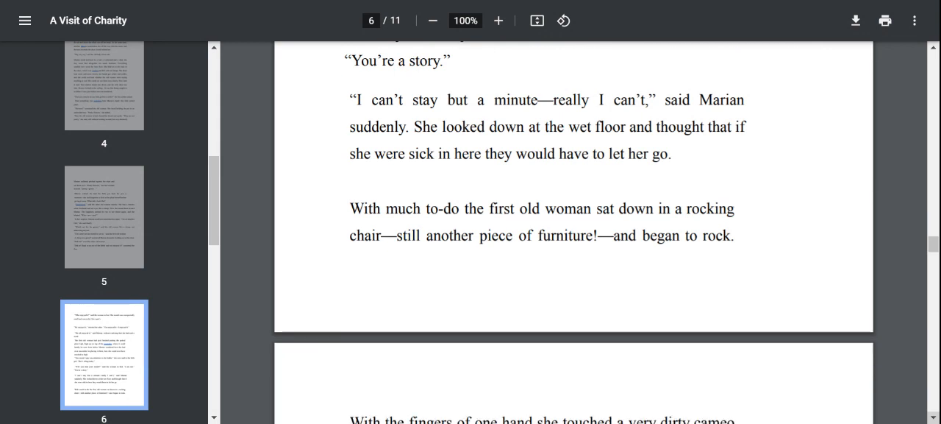
scroll("down", 3)
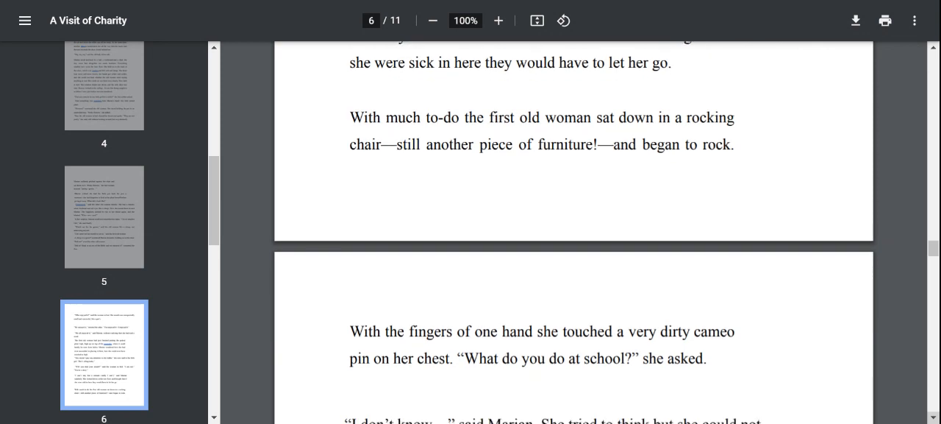
scroll("down", 3)
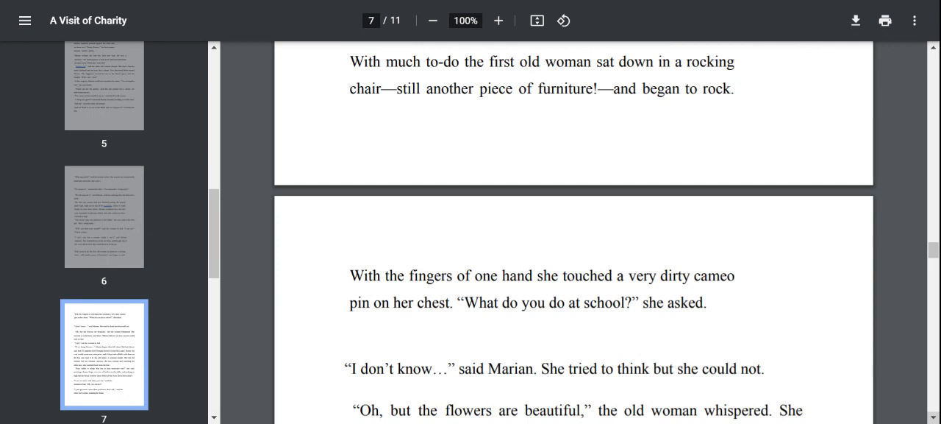
scroll("down", 3)
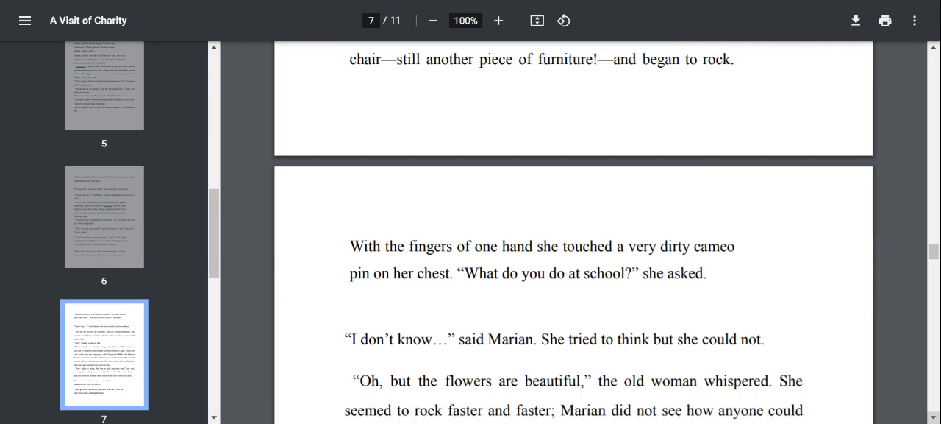
scroll("down", 3)
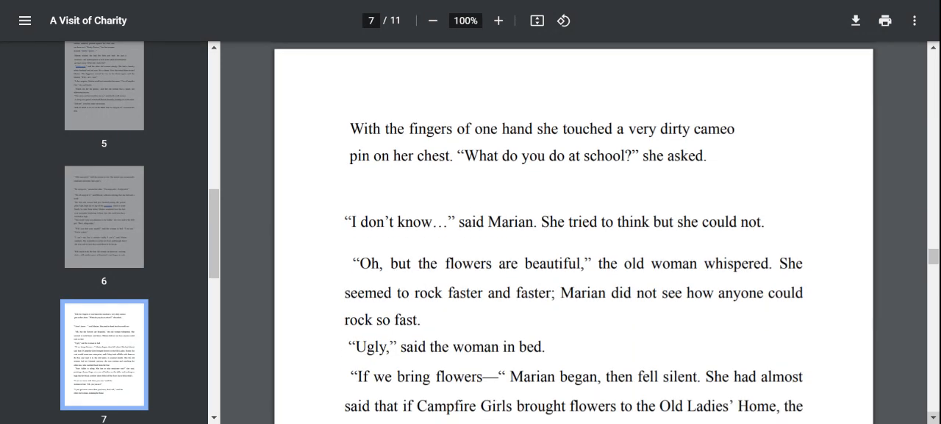
scroll("down", 3)
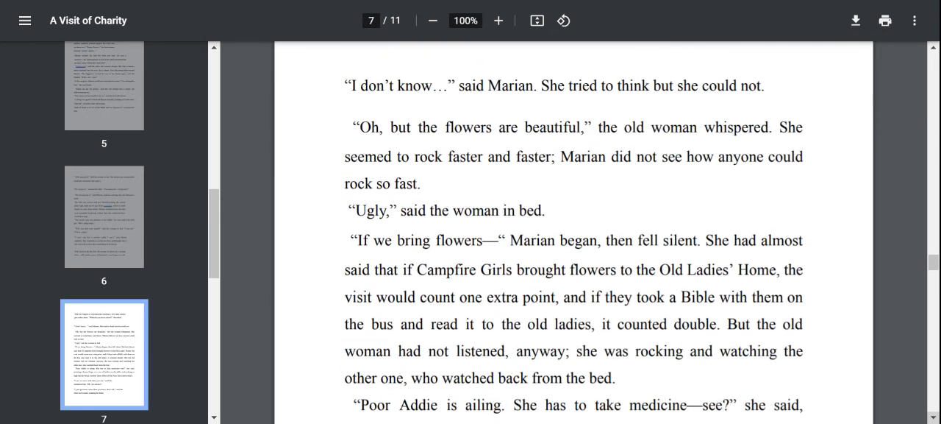
scroll("down", 3)
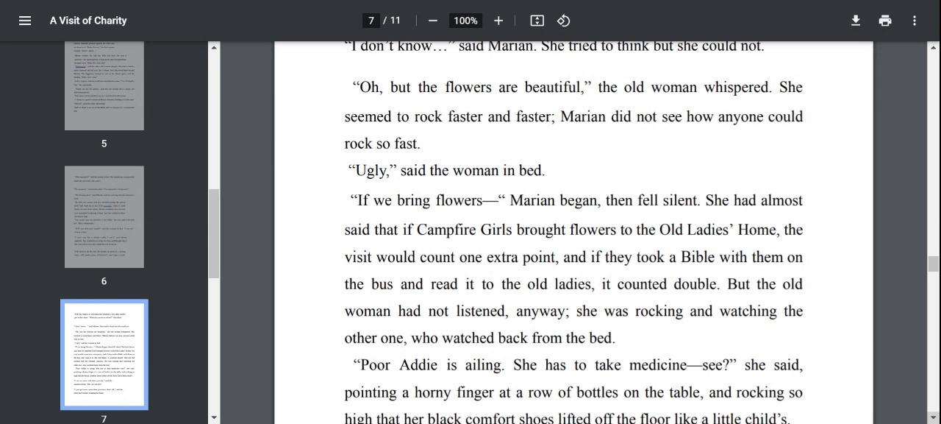
scroll("down", 3)
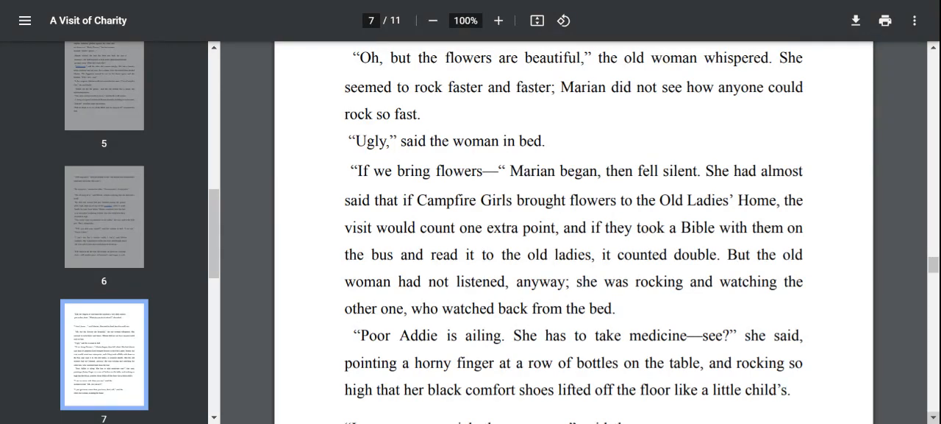
scroll("down", 3)
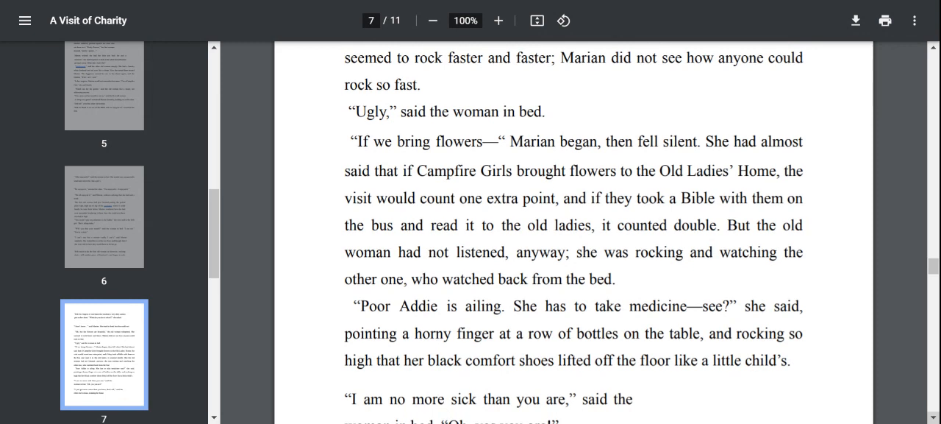
scroll("down", 3)
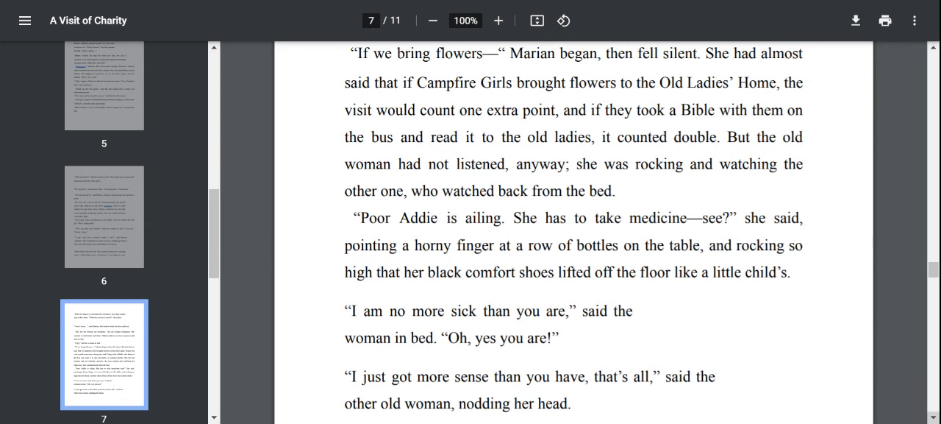
scroll("down", 3)
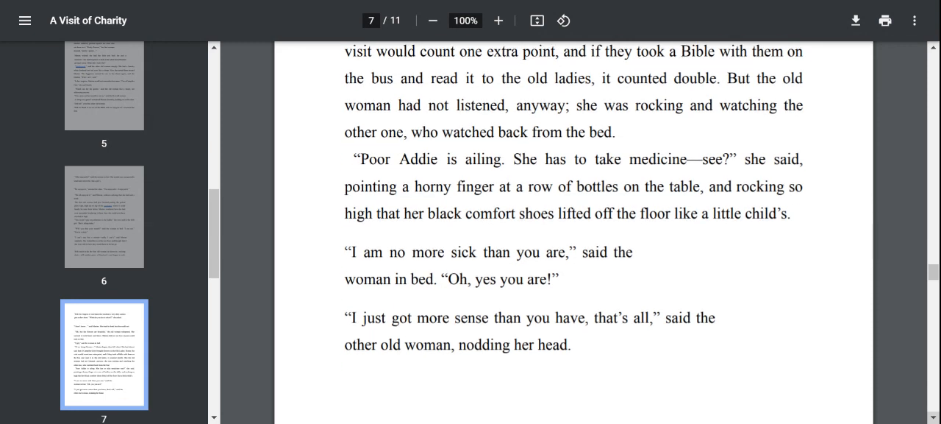
scroll("down", 3)
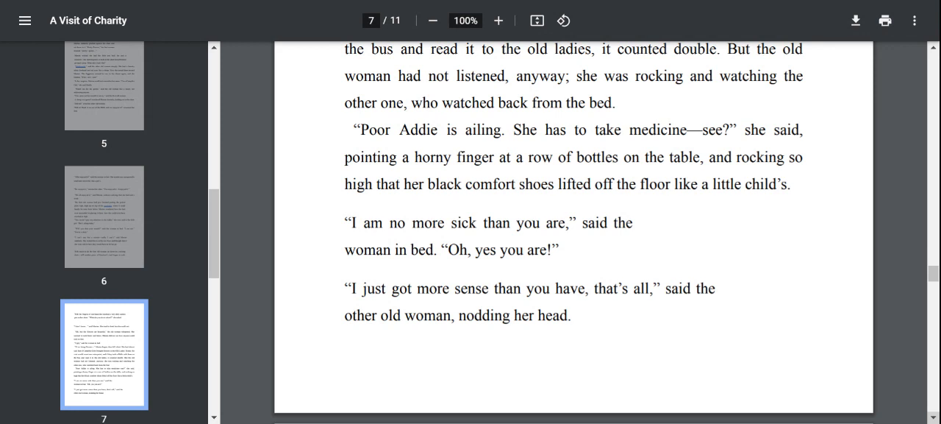
scroll("down", 3)
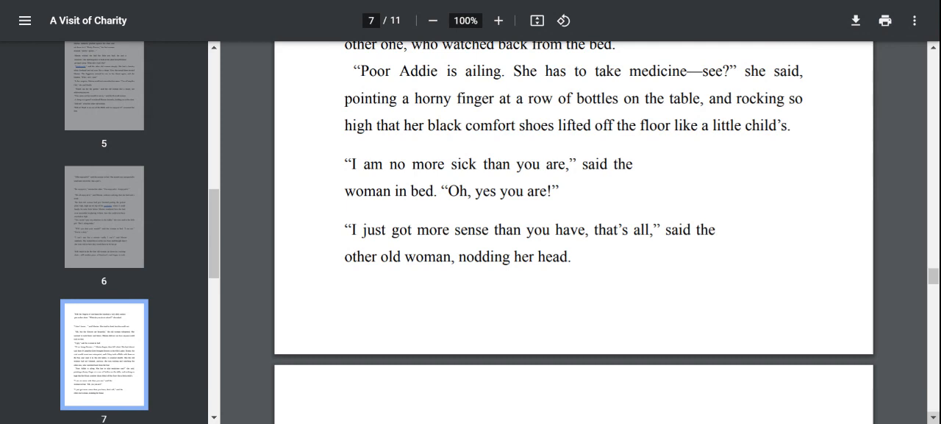
scroll("down", 3)
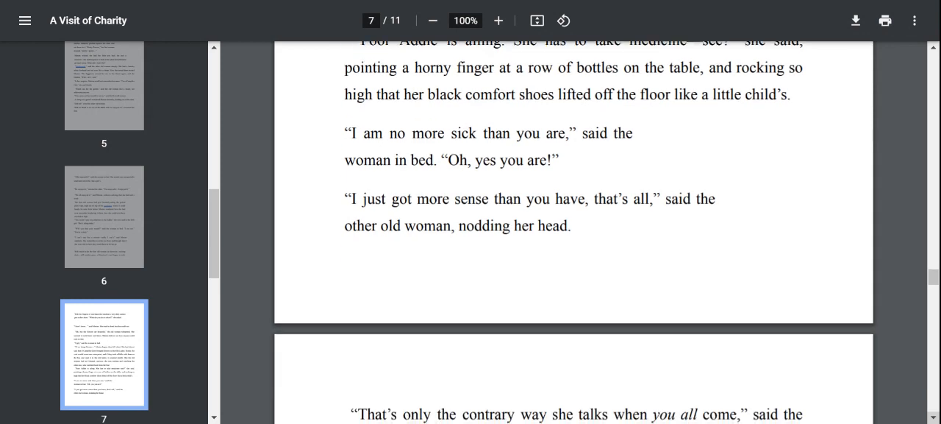
scroll("down", 3)
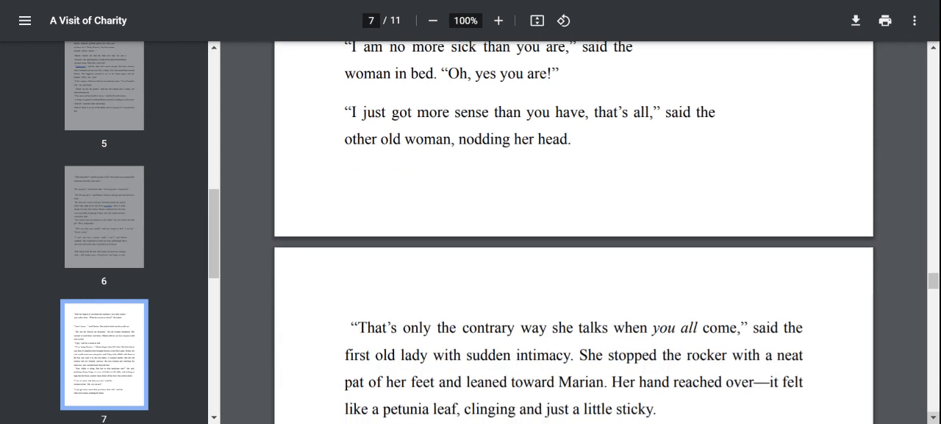
scroll("down", 3)
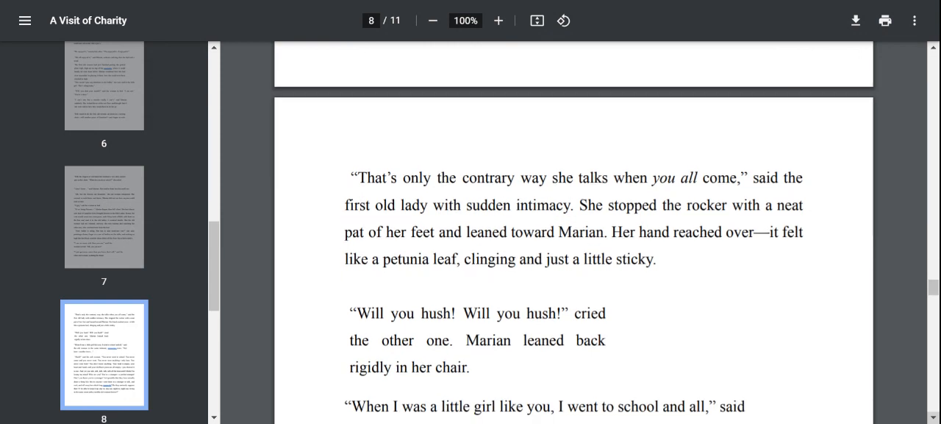
scroll("down", 3)
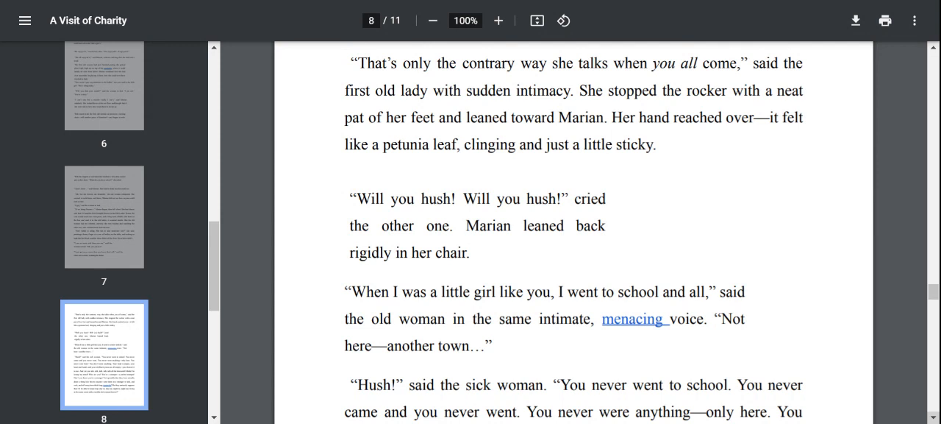
scroll("down", 3)
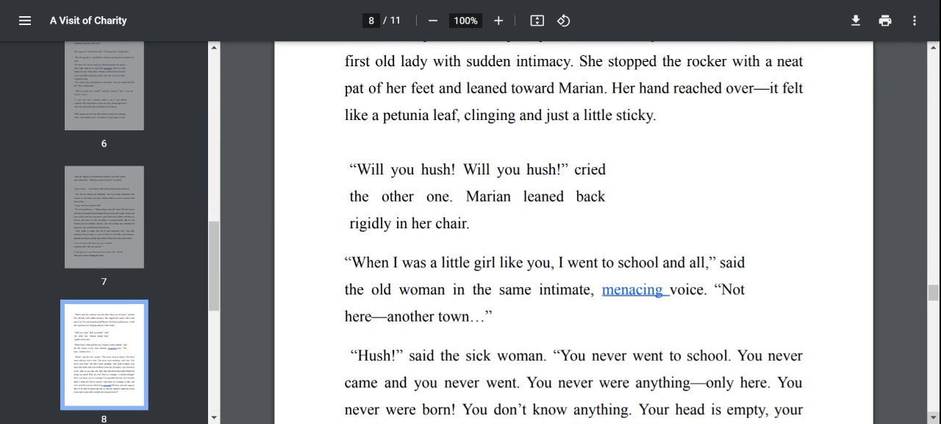
scroll("down", 3)
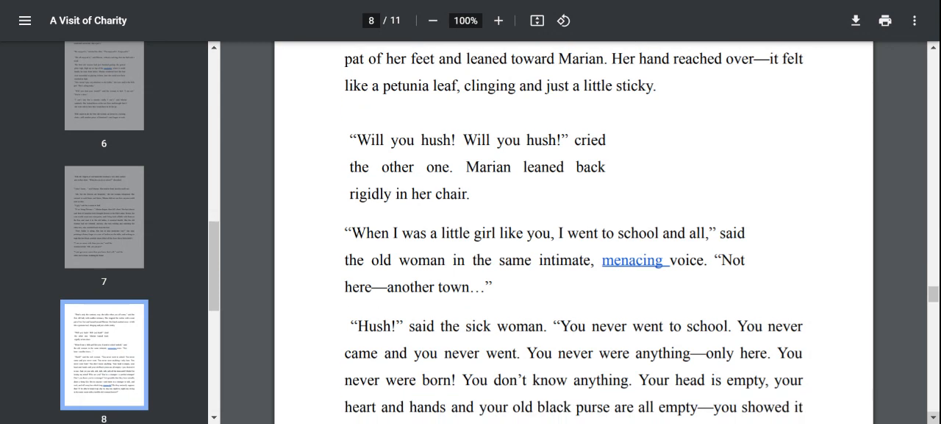
scroll("down", 3)
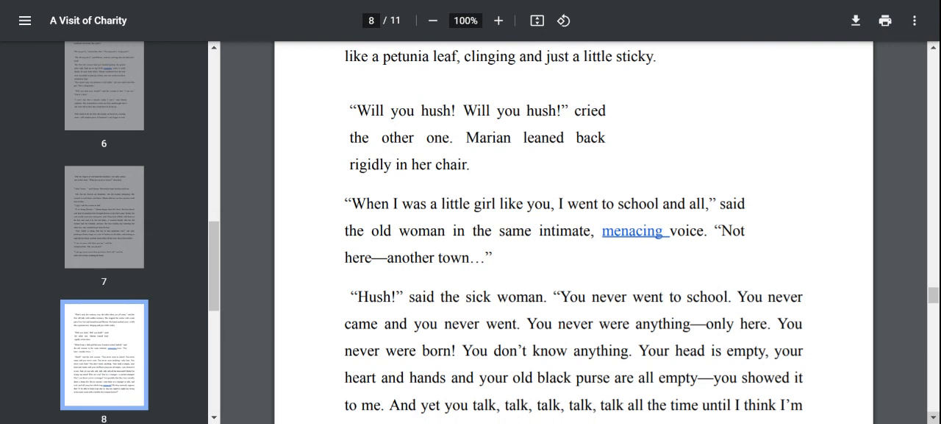
scroll("down", 3)
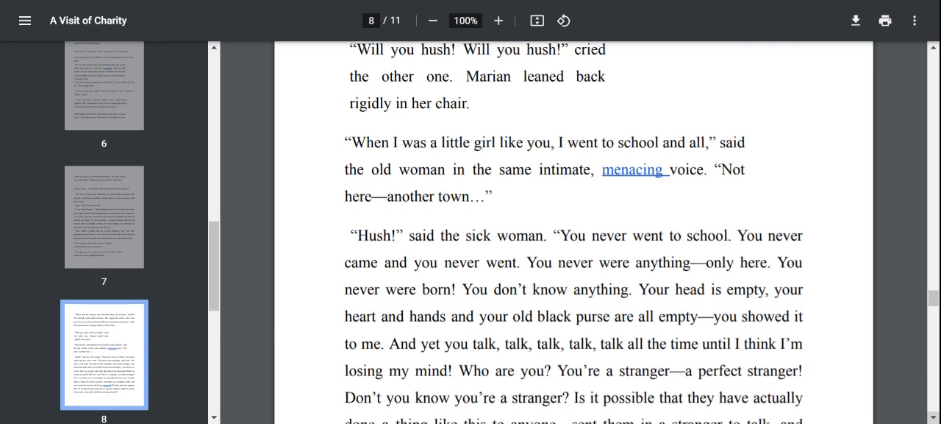
scroll("down", 3)
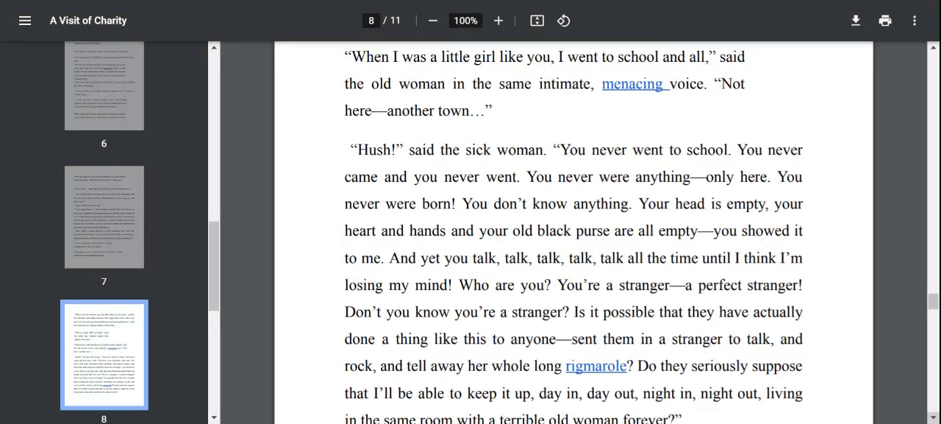
scroll("down", 3)
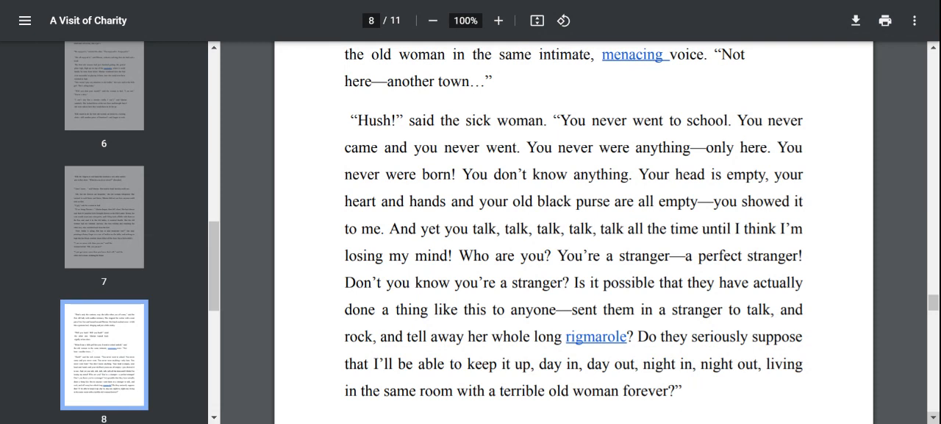
scroll("down", 3)
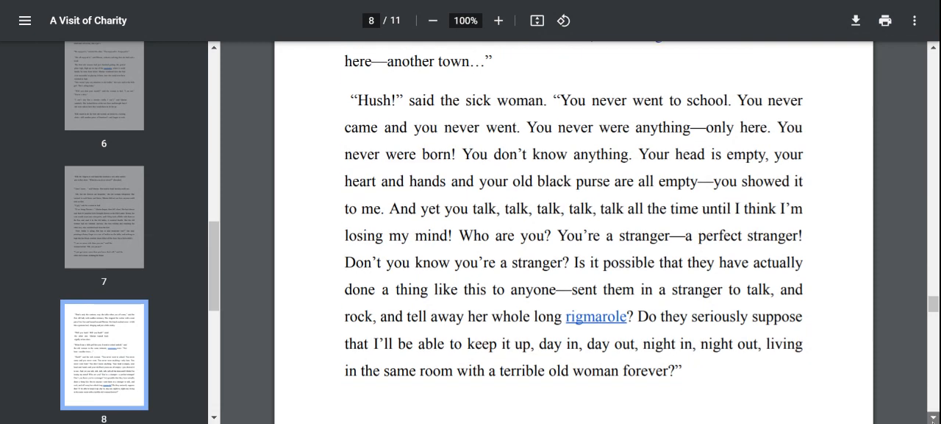
scroll("down", 3)
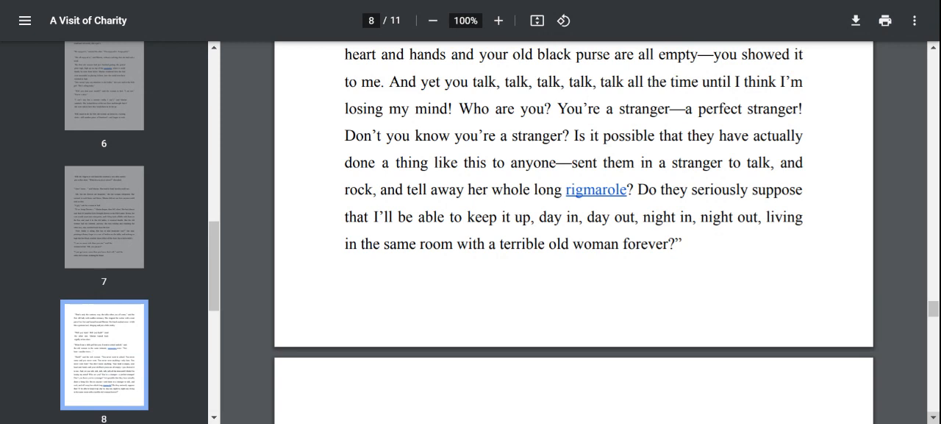
scroll("down", 3)
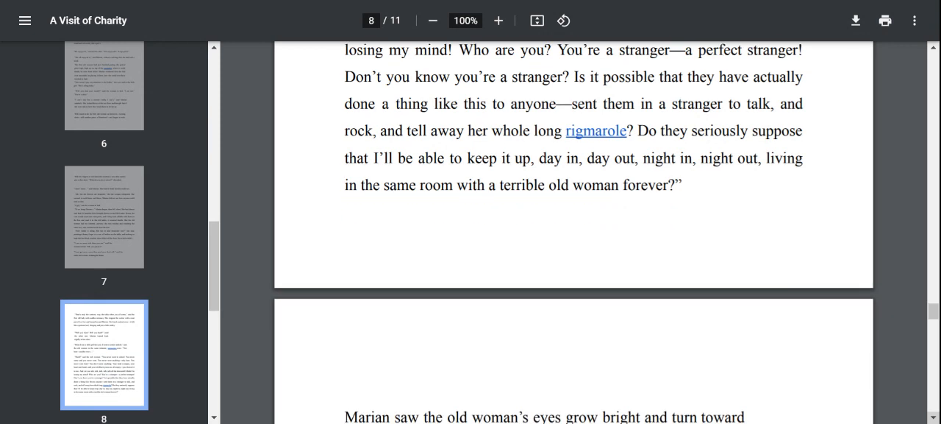
scroll("down", 3)
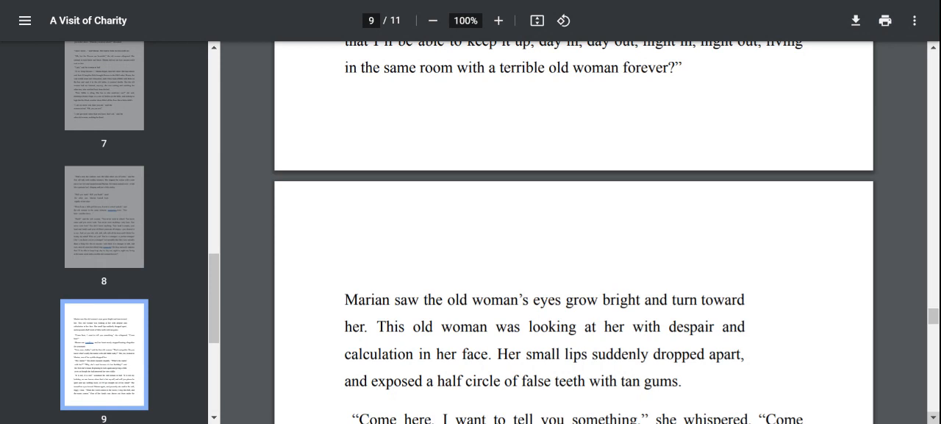
scroll("down", 3)
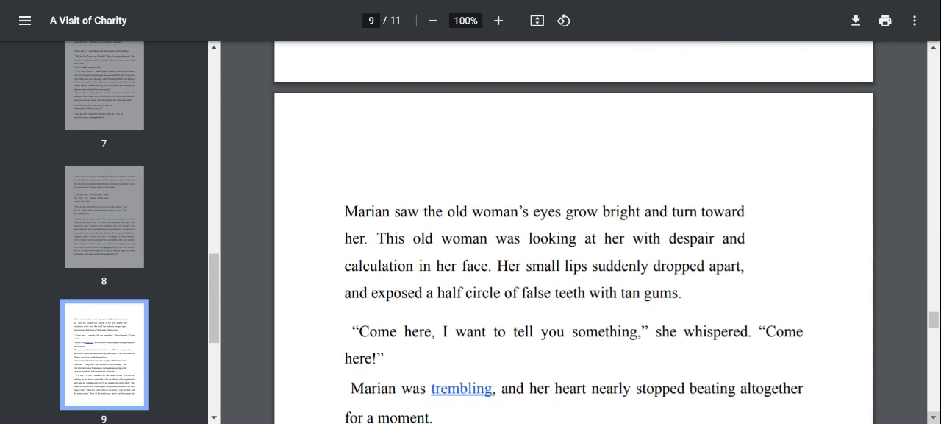
scroll("down", 3)
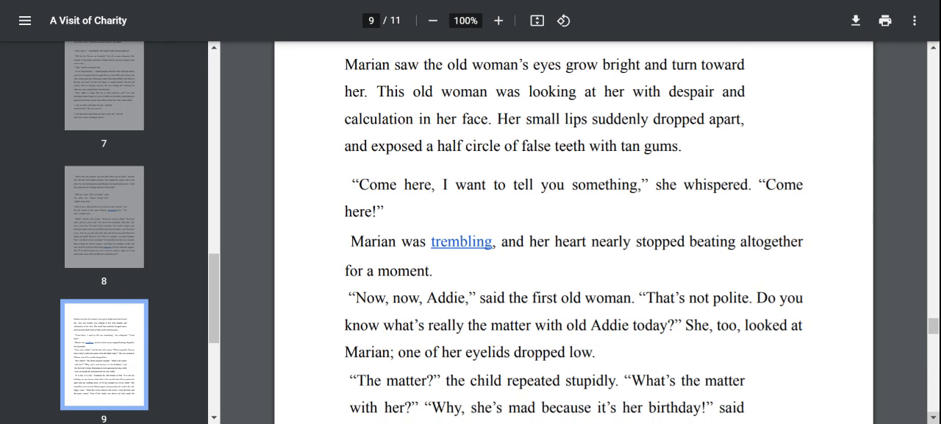
scroll("down", 3)
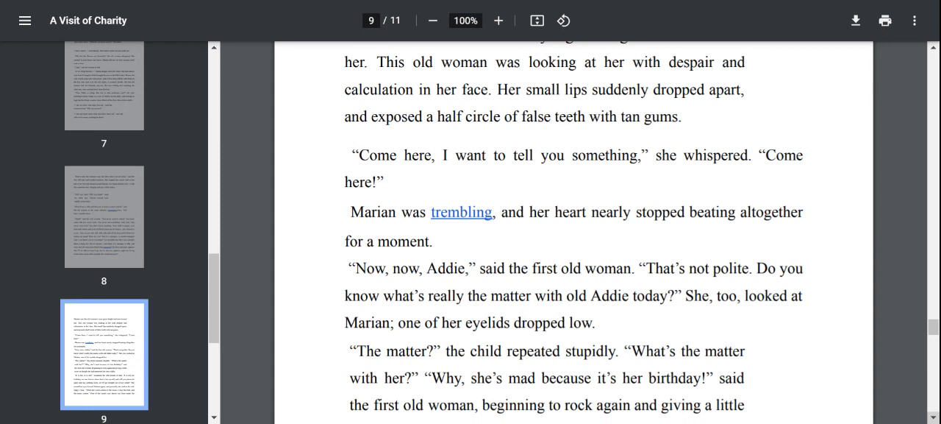
scroll("down", 3)
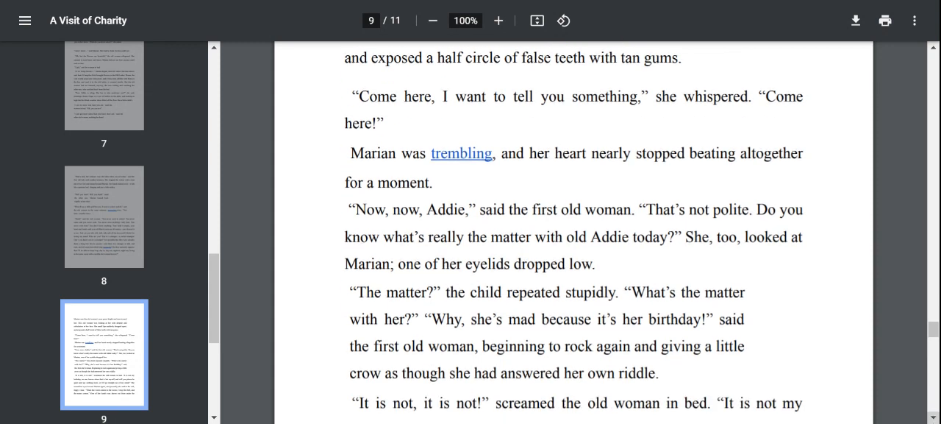
scroll("down", 3)
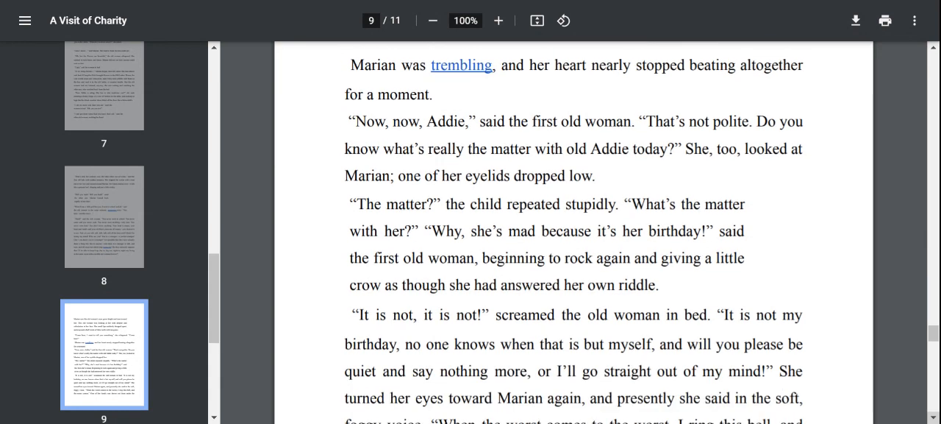
scroll("down", 3)
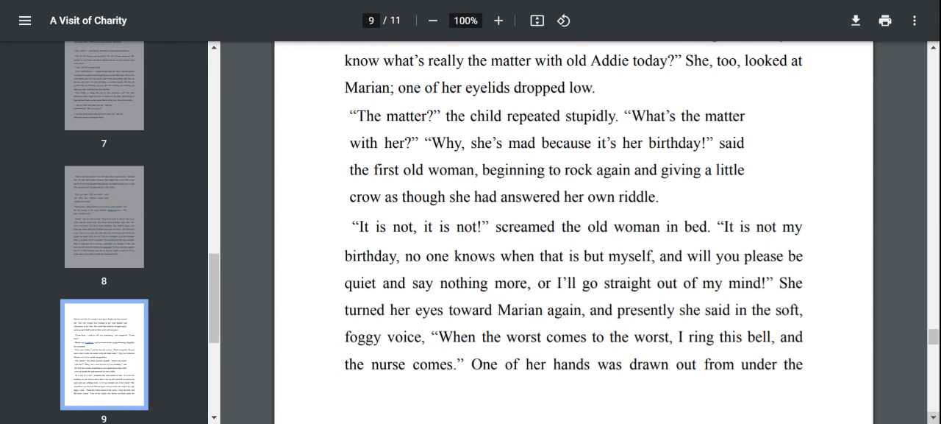
scroll("down", 3)
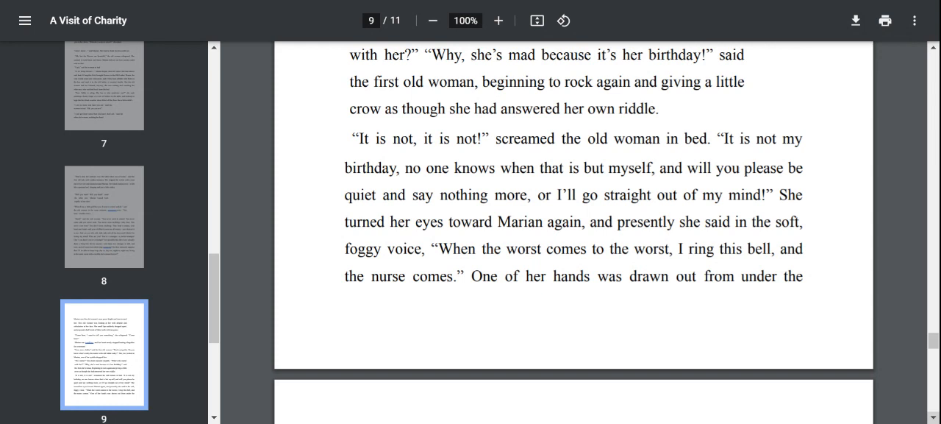
scroll("down", 3)
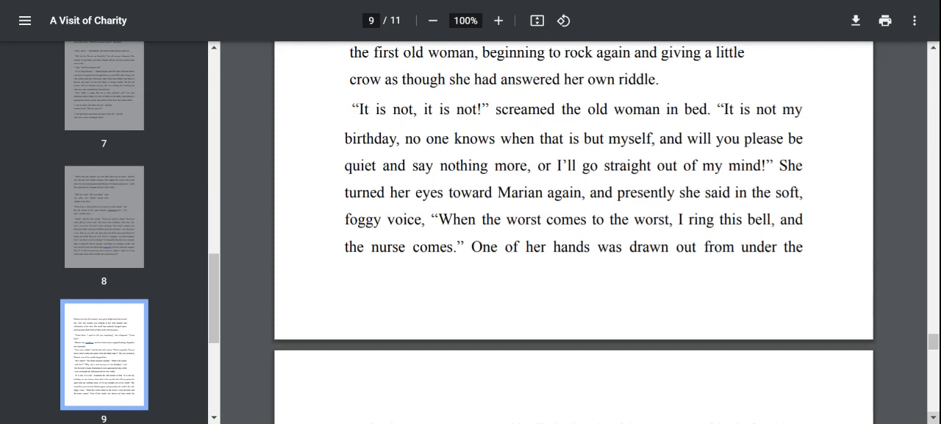
scroll("down", 3)
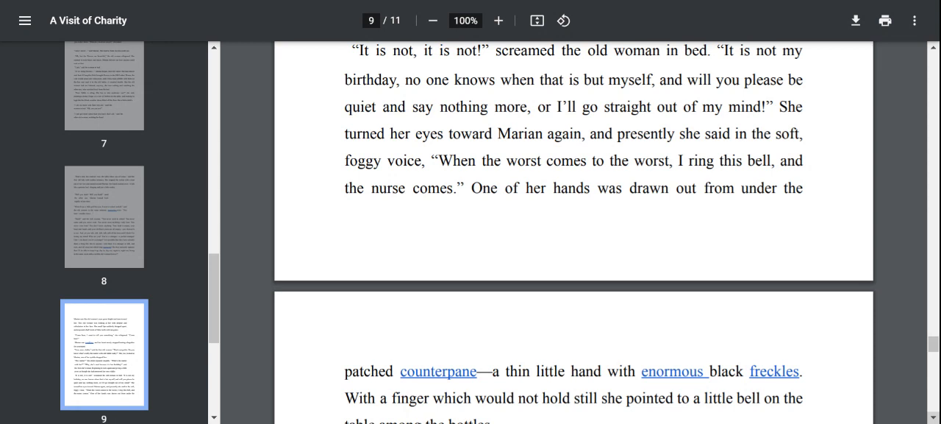
scroll("down", 3)
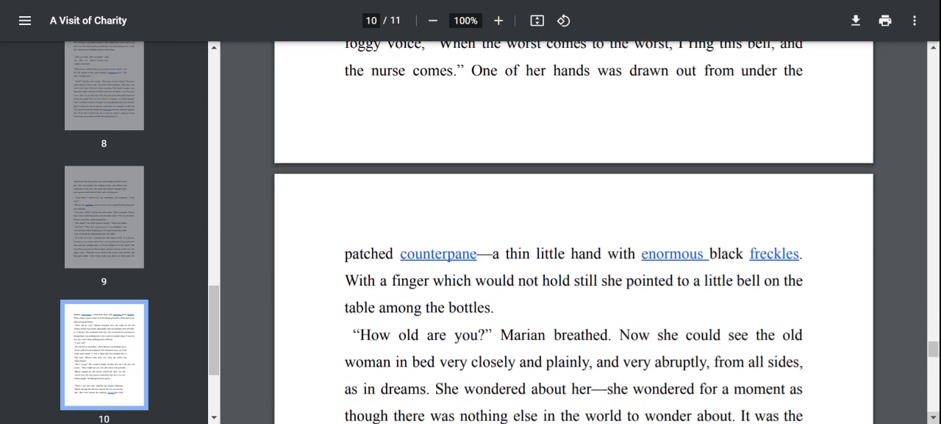
scroll("down", 3)
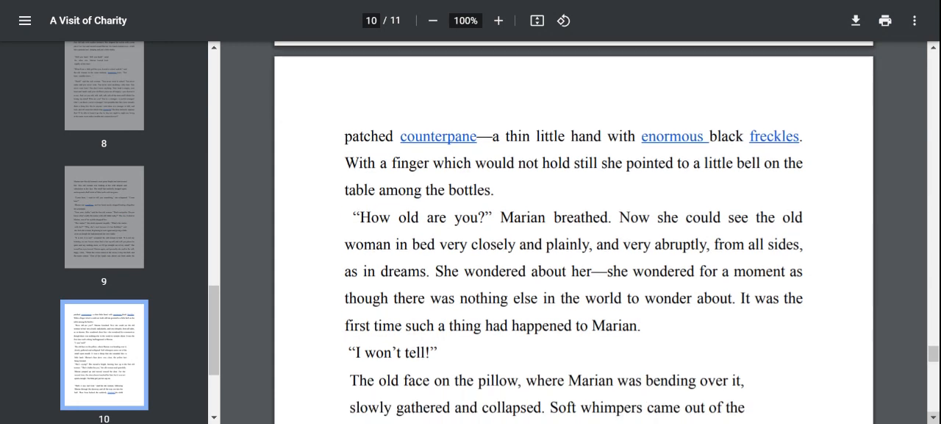
scroll("down", 3)
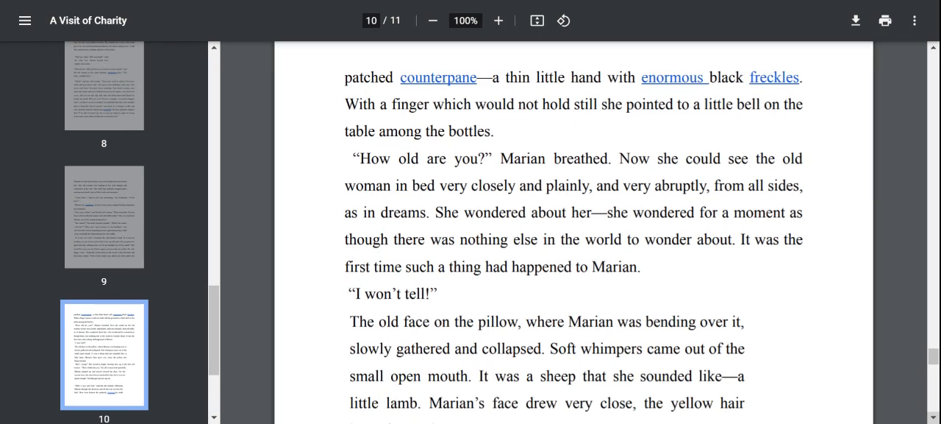
scroll("down", 3)
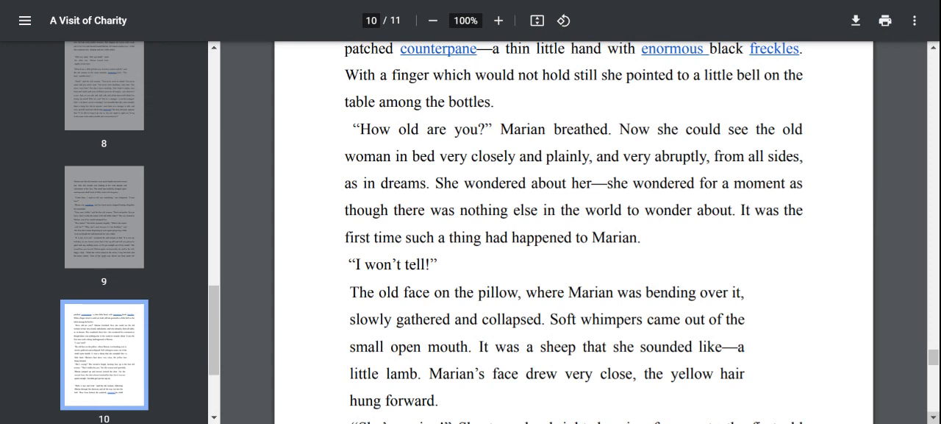
scroll("down", 3)
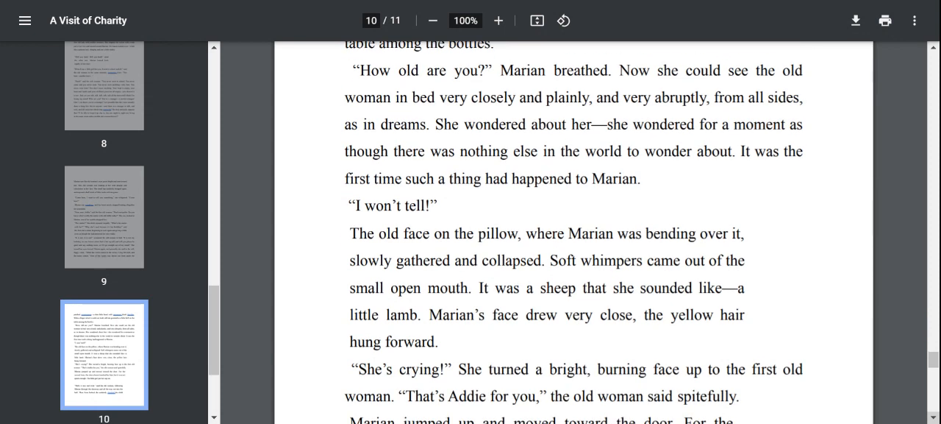
scroll("down", 3)
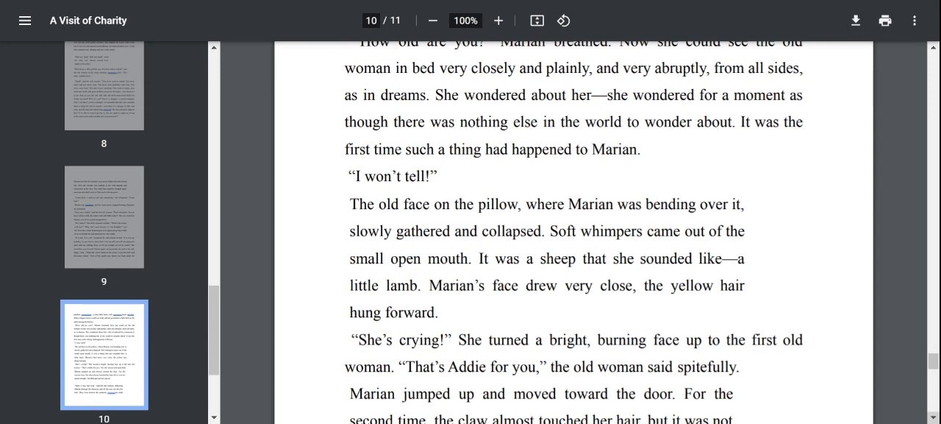
scroll("down", 3)
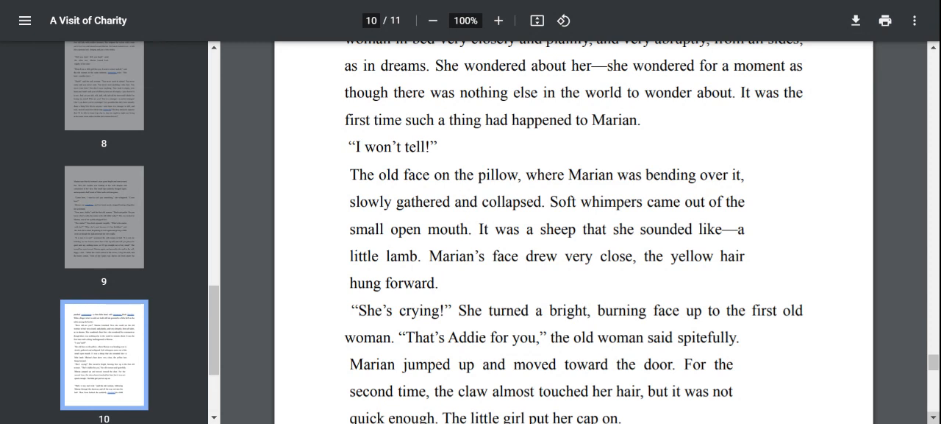
scroll("down", 3)
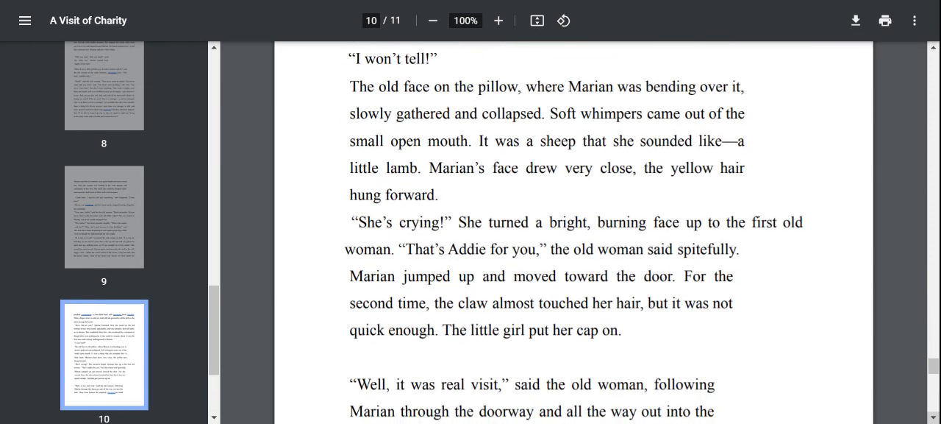
scroll("down", 3)
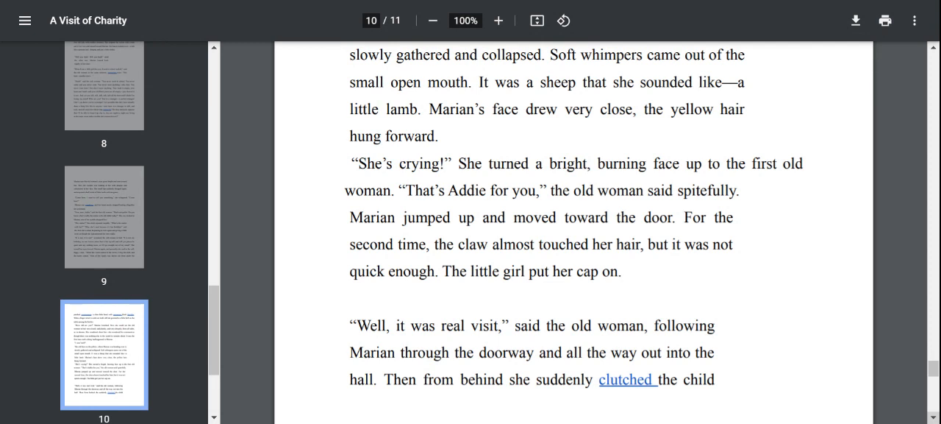
scroll("down", 3)
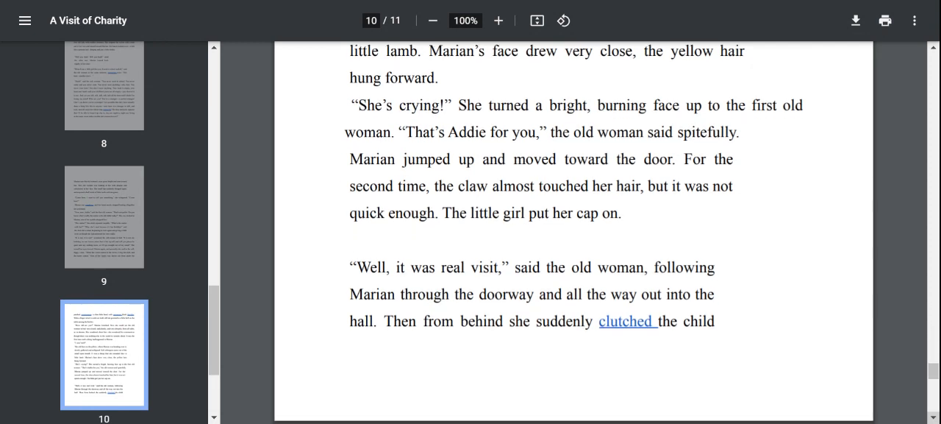
scroll("down", 3)
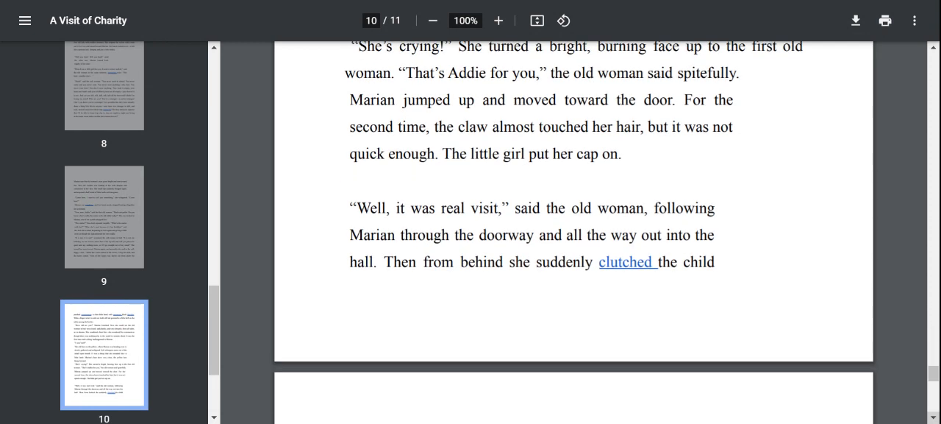
scroll("down", 3)
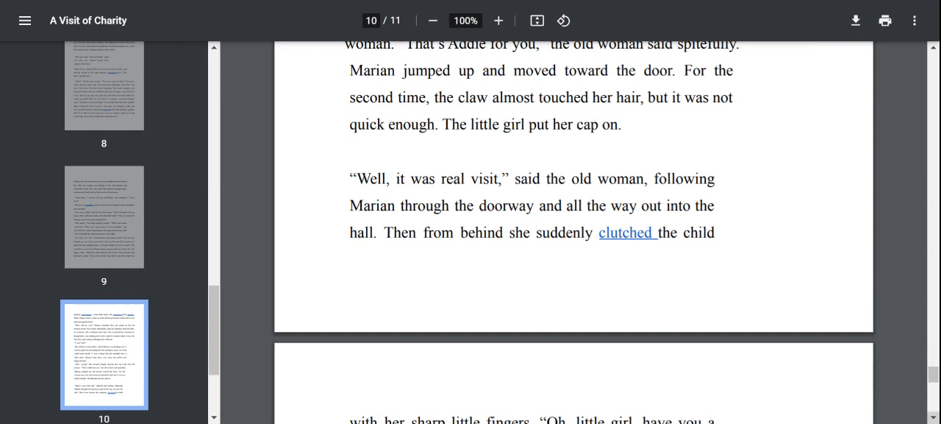
scroll("down", 3)
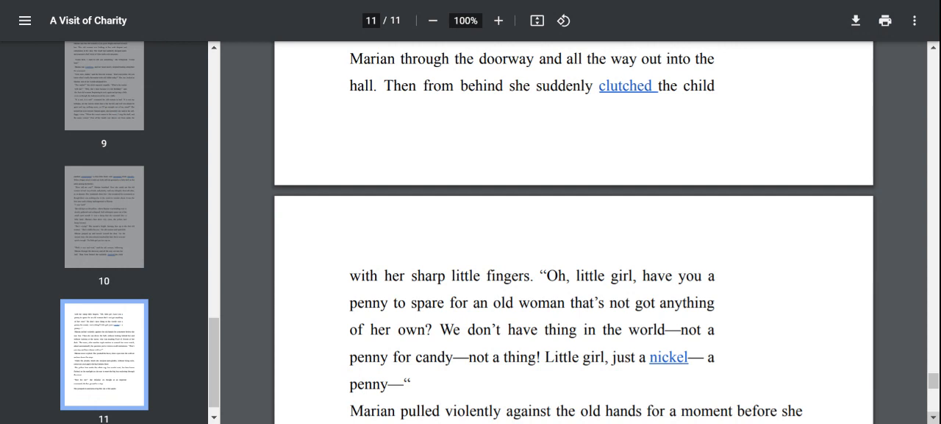
scroll("down", 3)
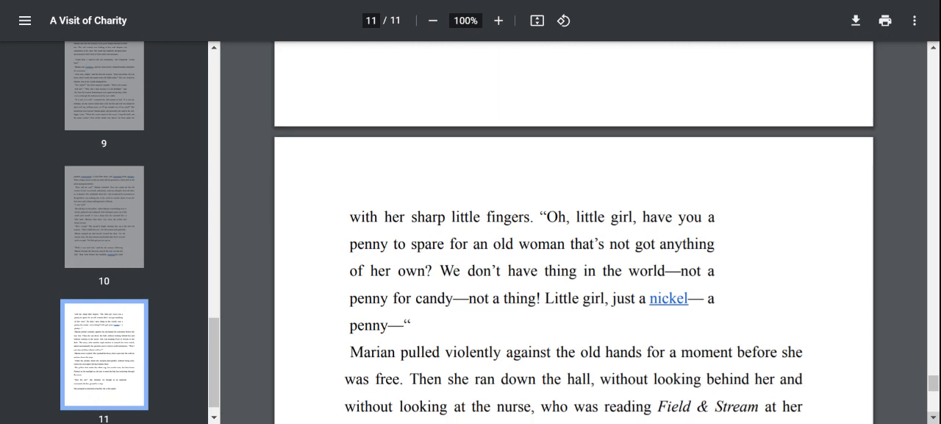
scroll("down", 3)
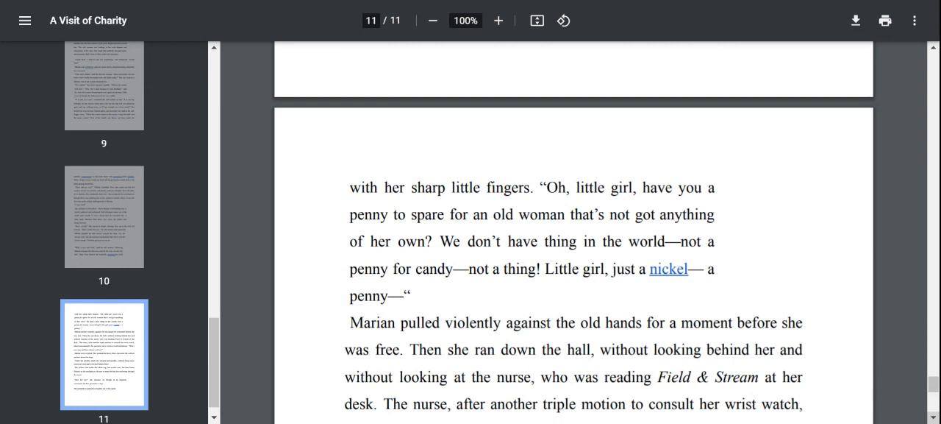
scroll("down", 3)
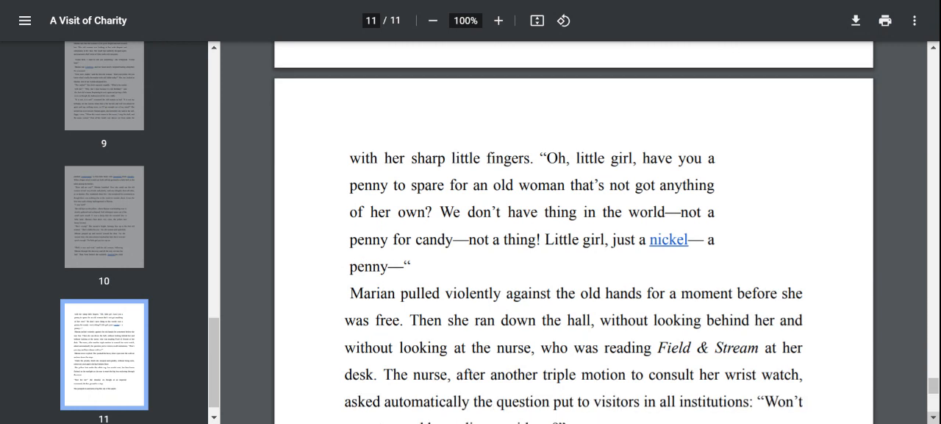
scroll("down", 3)
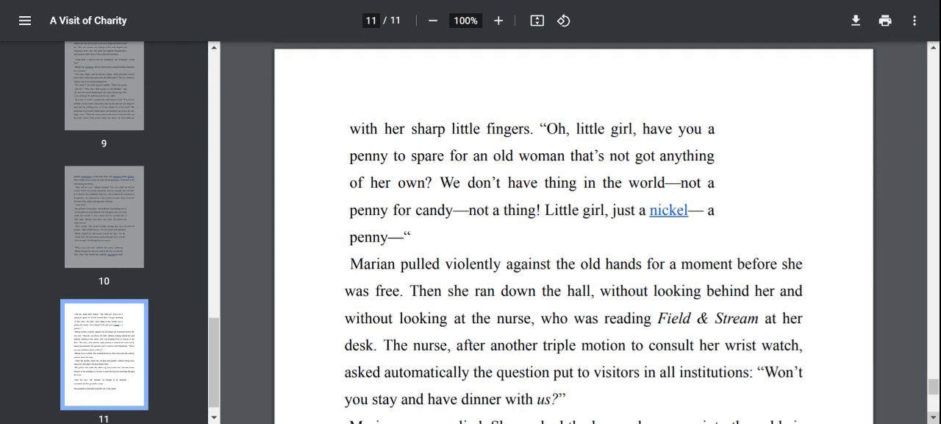
scroll("down", 3)
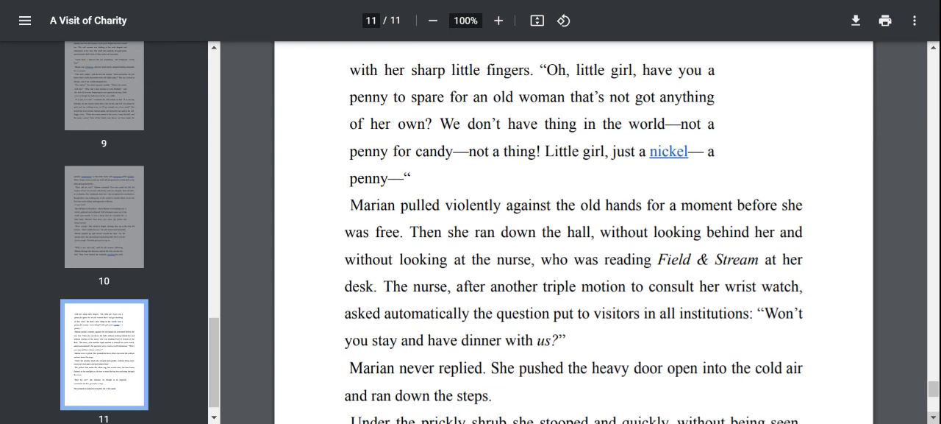
scroll("down", 3)
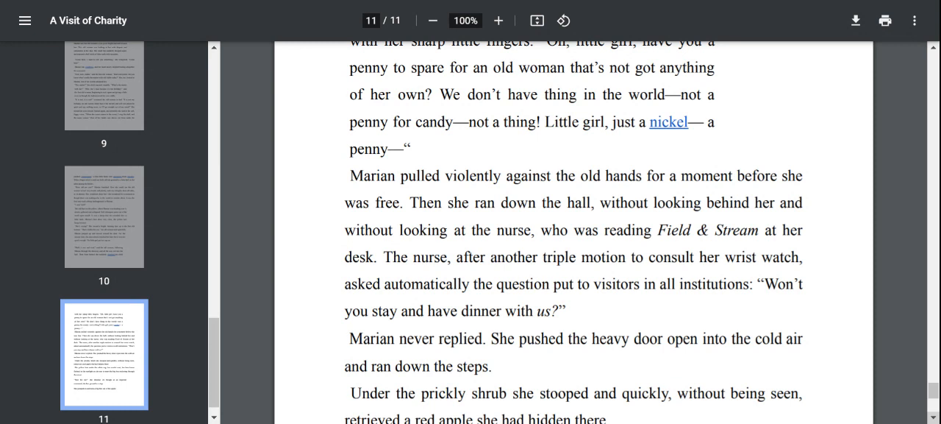
scroll("down", 3)
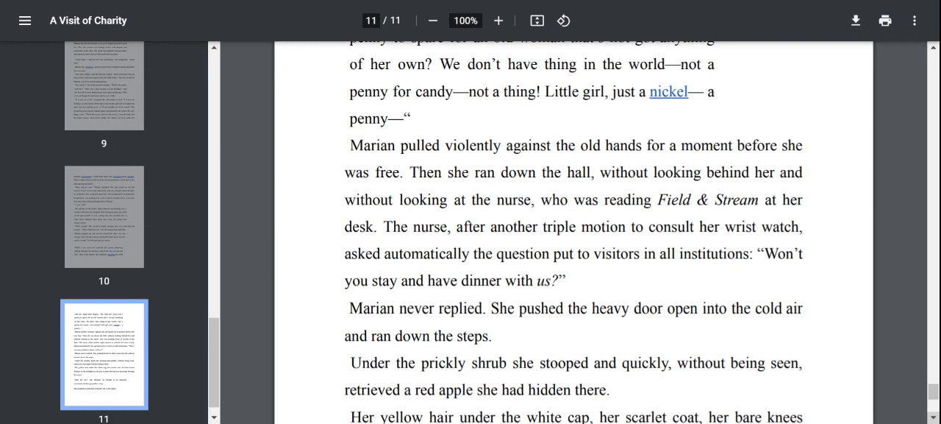
scroll("down", 3)
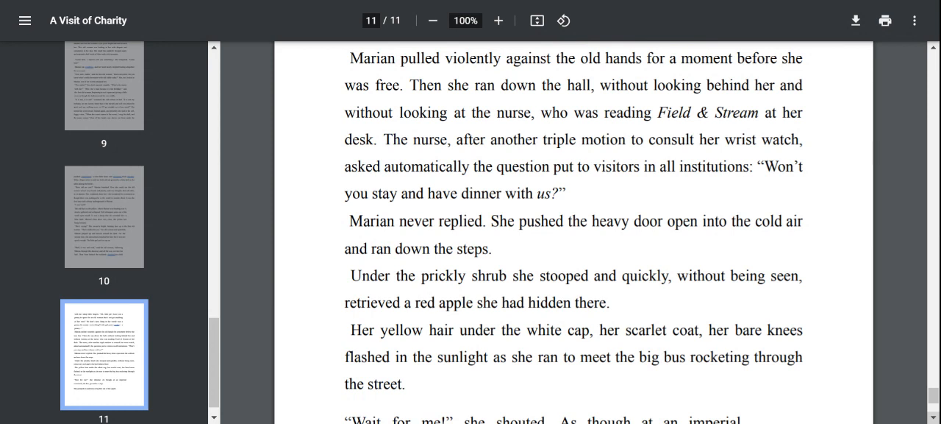
scroll("down", 3)
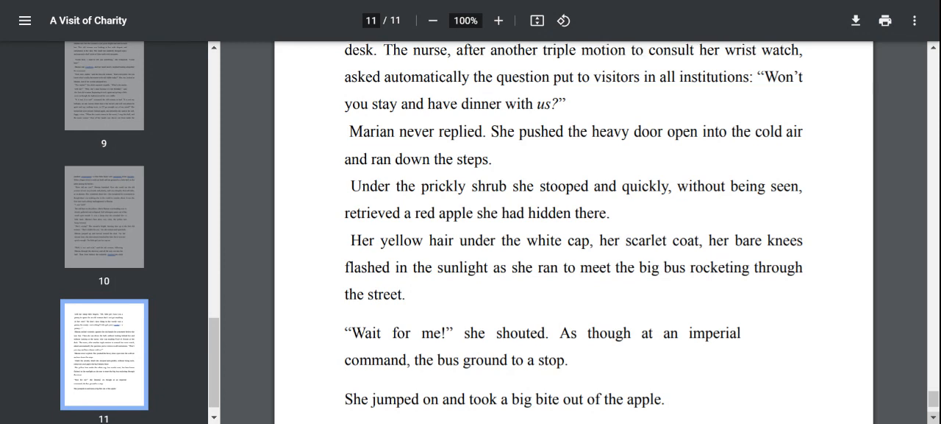
scroll("down", 3)
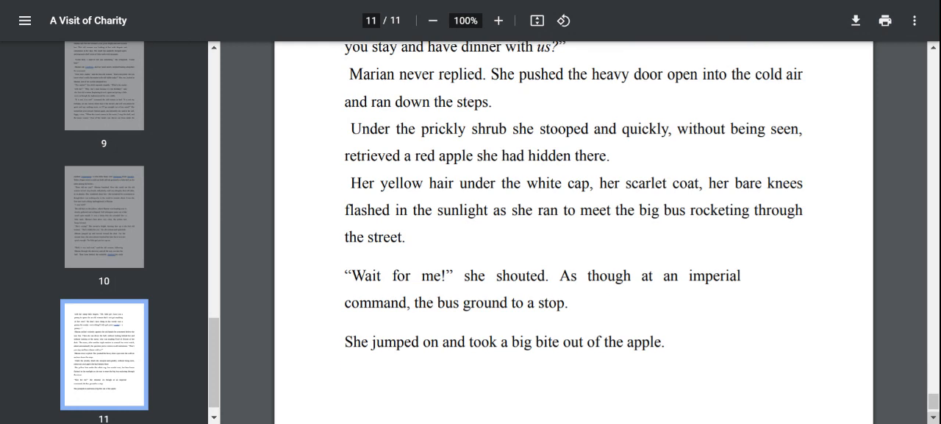